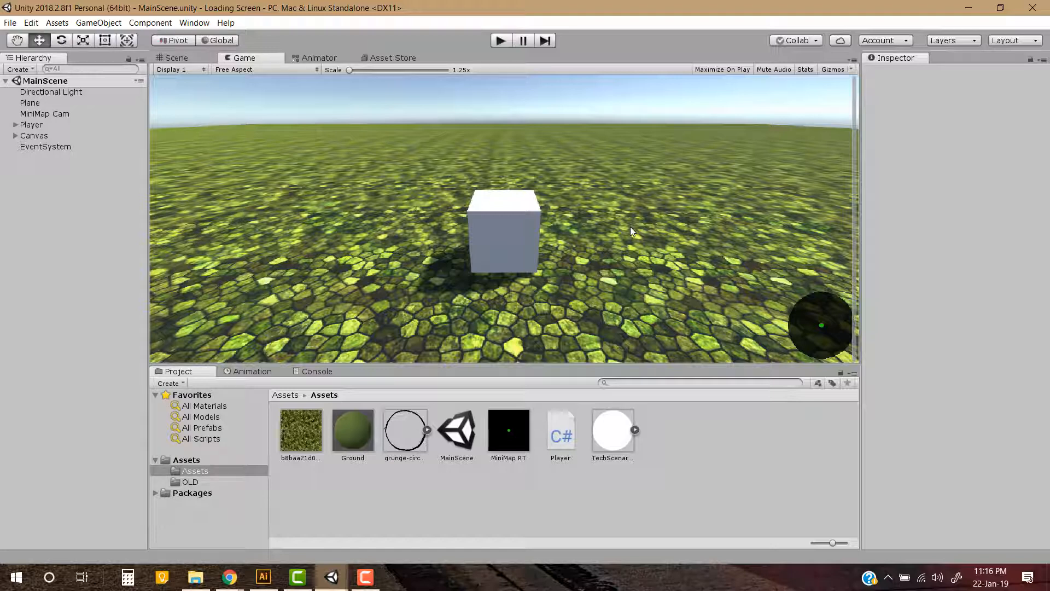
# Play the finished MainScene to preview the corner minimap tracking the player cube, then stop.
pyautogui.click(501, 41)
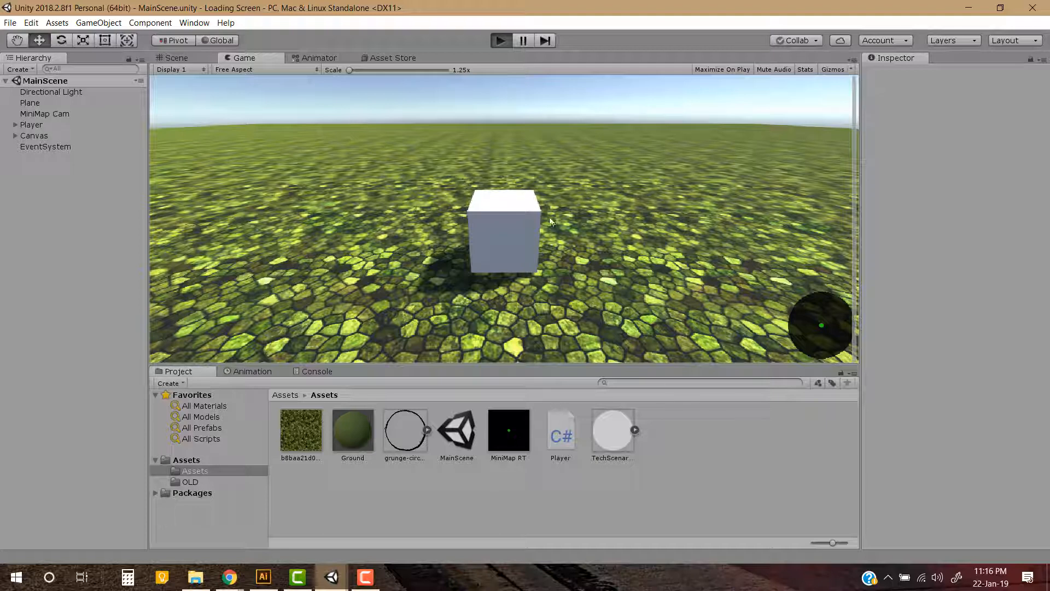
pyautogui.click(500, 40)
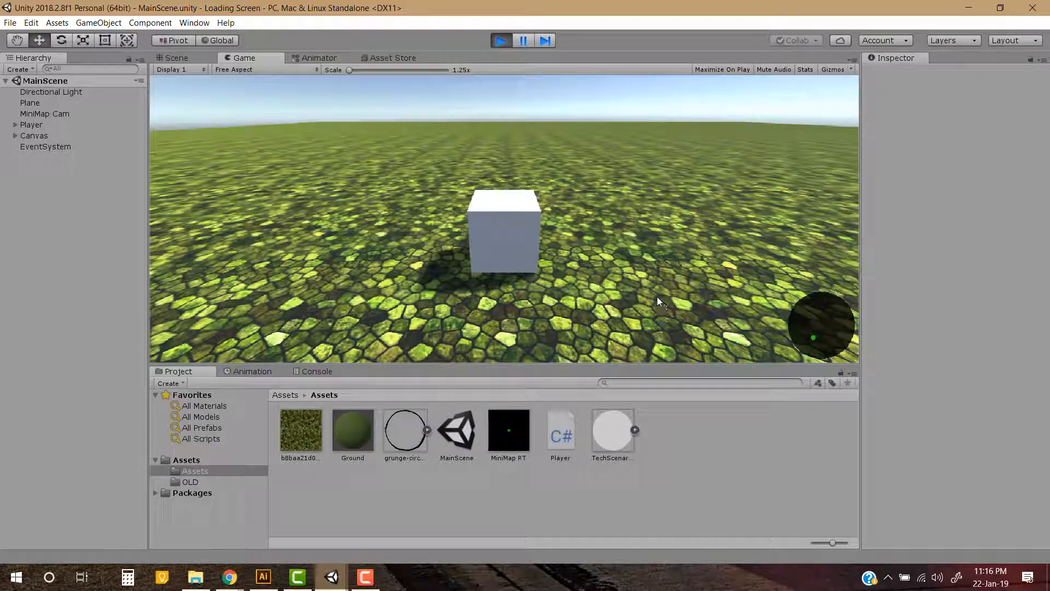
pyautogui.click(500, 41)
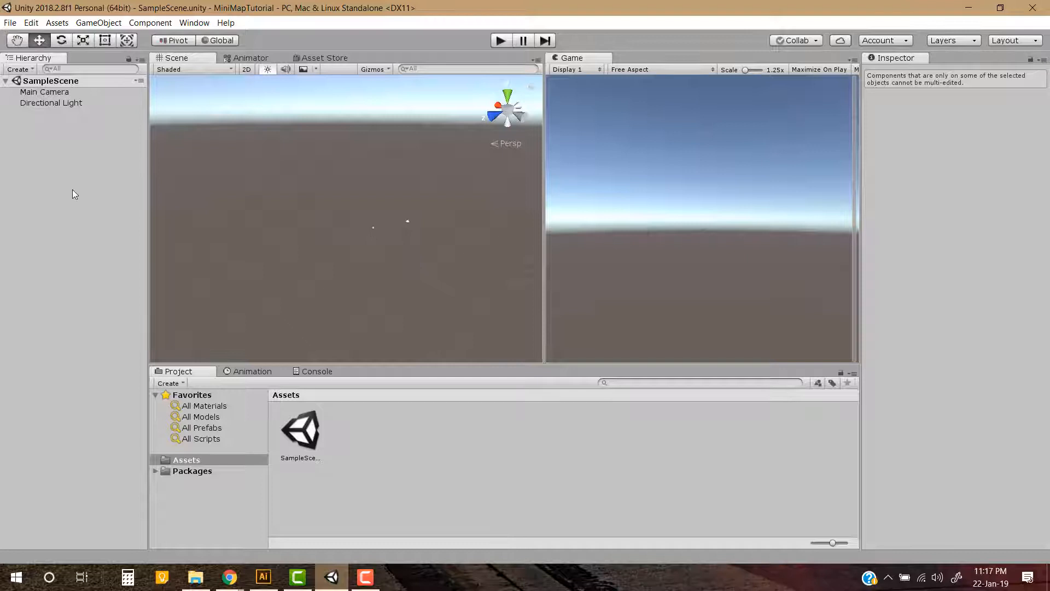
# Add a Plane to the SampleScene from the Hierarchy's 3D Object menu.
pyautogui.rightClick(73, 195)
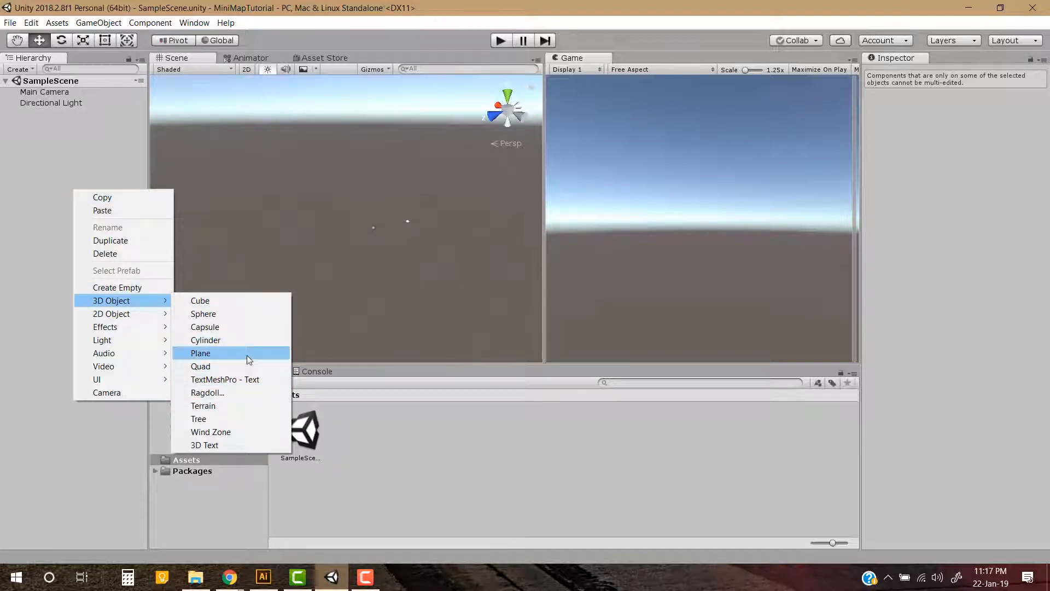
pyautogui.click(199, 353)
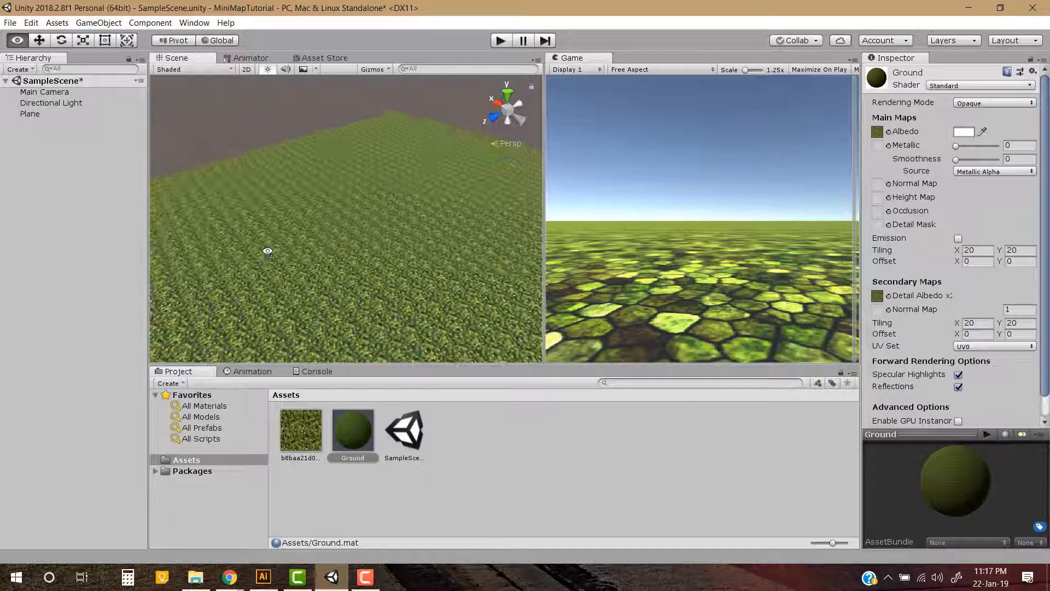
# Add a Player cube and give its new Player material a blue Albedo colour.
pyautogui.rightClick(100, 201)
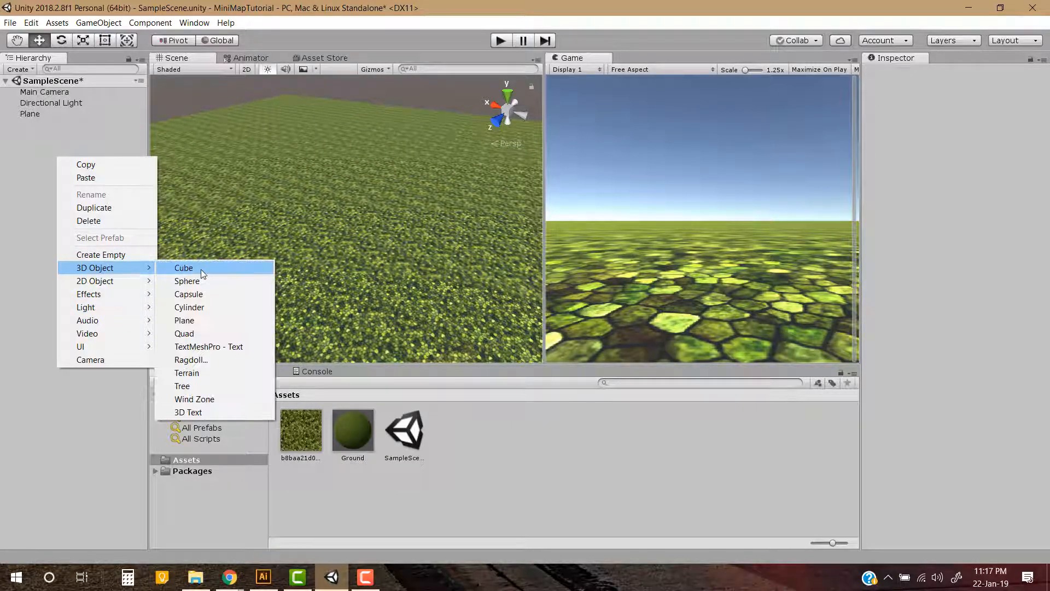
pyautogui.click(184, 268)
pyautogui.write('Player')
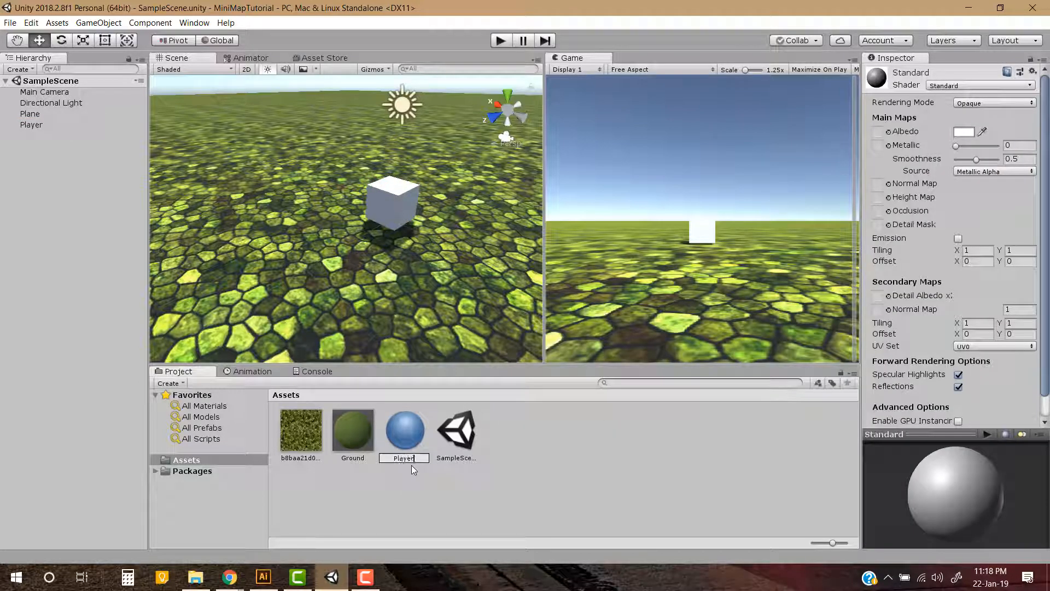
pyautogui.click(965, 131)
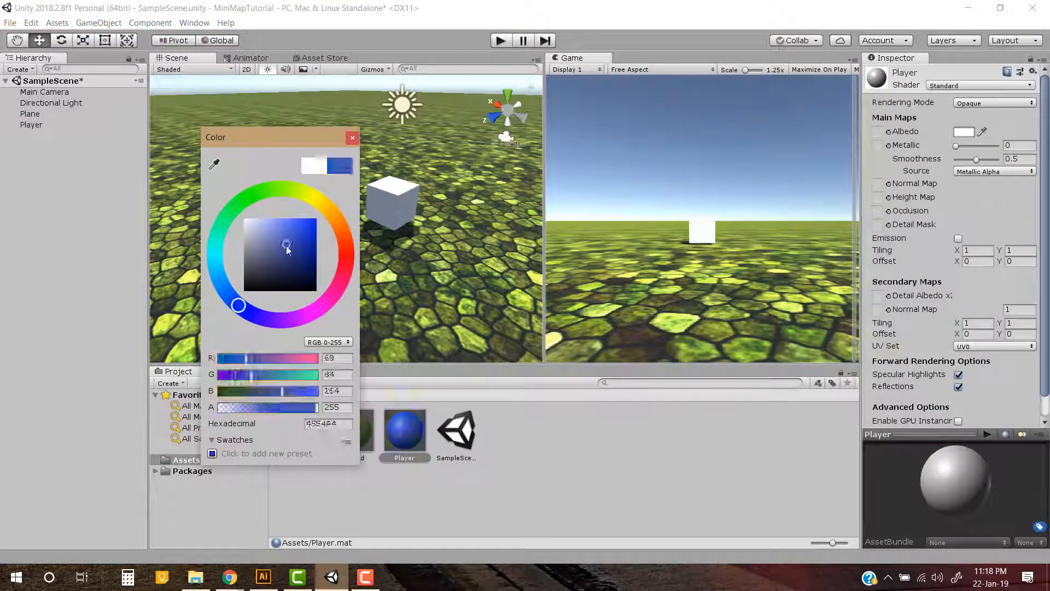
pyautogui.click(351, 138)
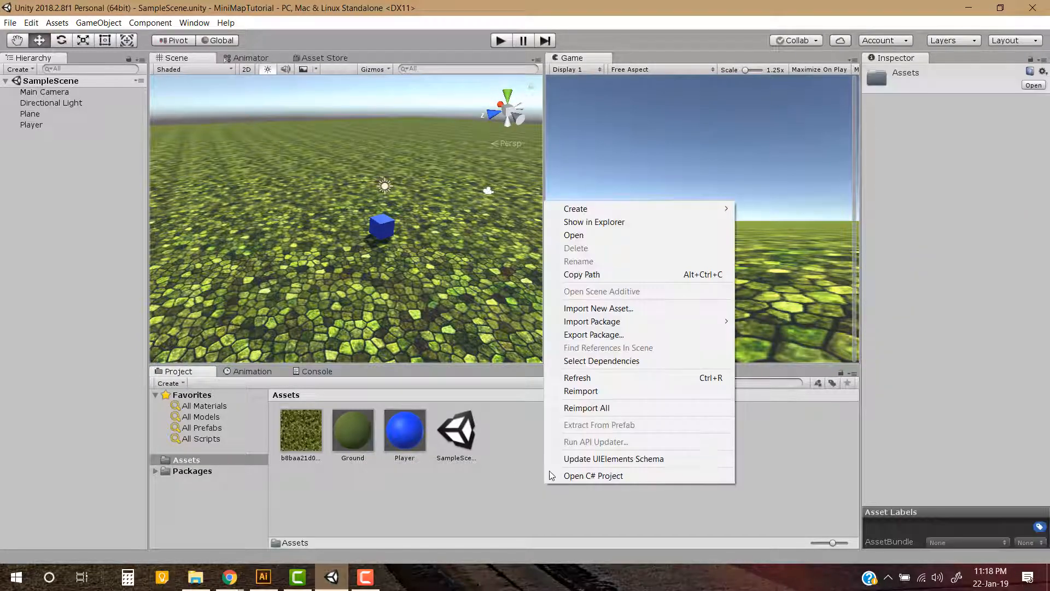
# Create a C# script named PlayerController and open it in MonoDevelop.
pyautogui.click(574, 208)
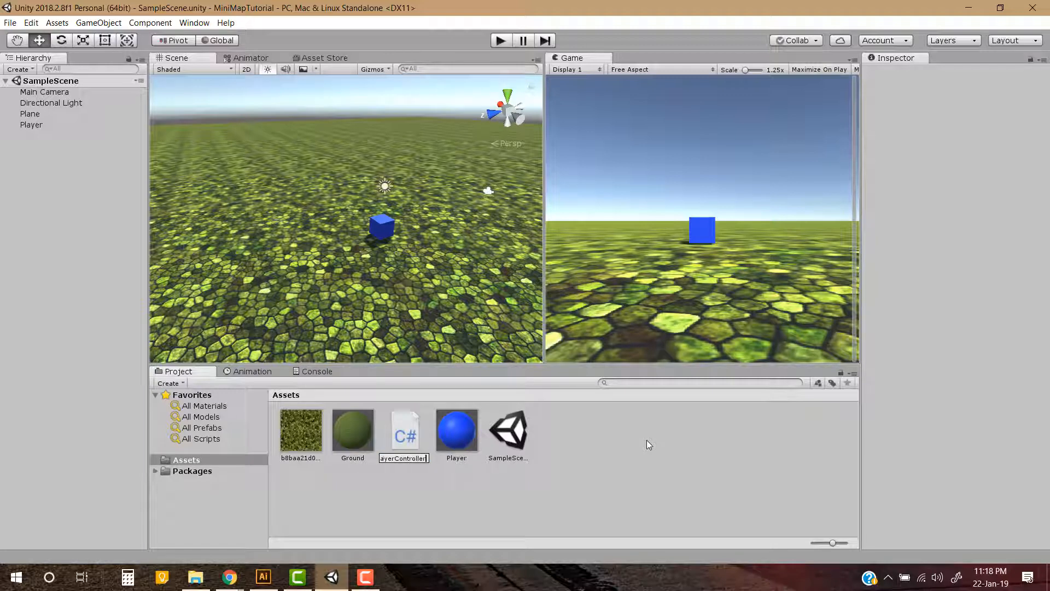
pyautogui.click(457, 430)
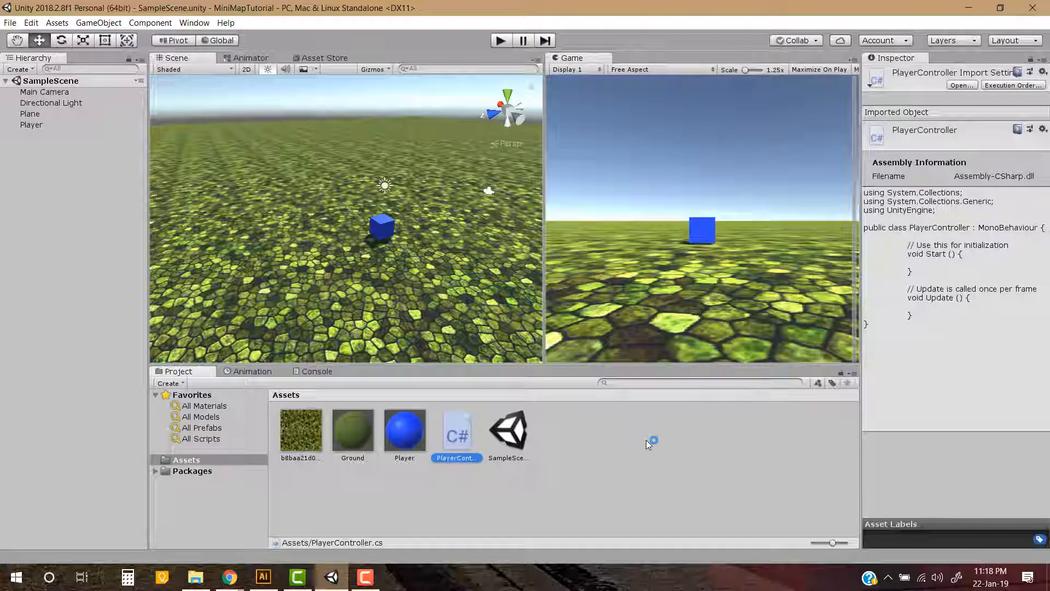
pyautogui.doubleClick(456, 431)
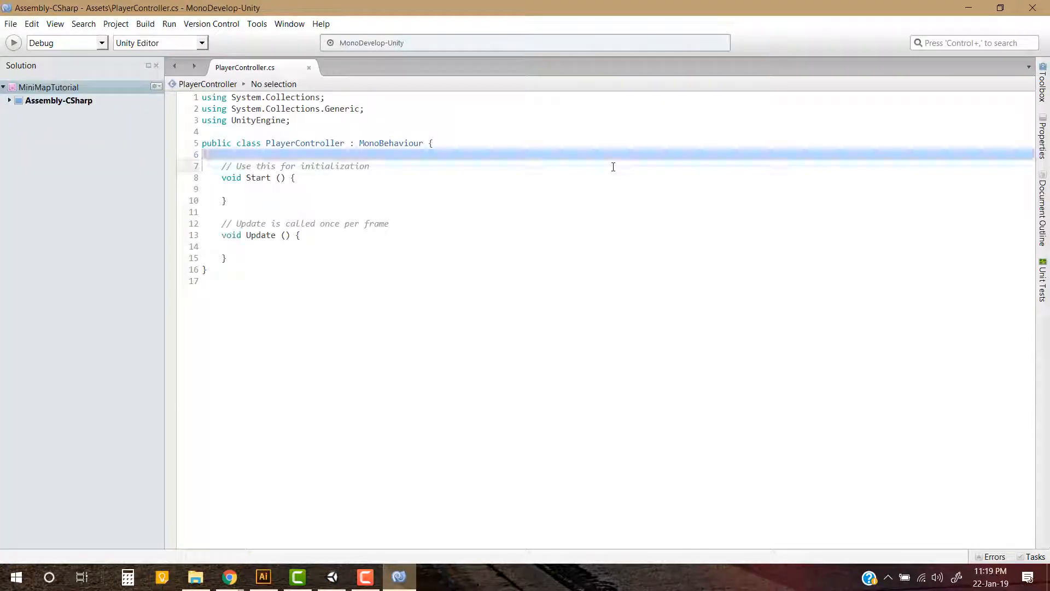
# Write public float Speed and arrow-key Input.GetKey movement in Update, then return to Unity.
pyautogui.write('public float Speed;')
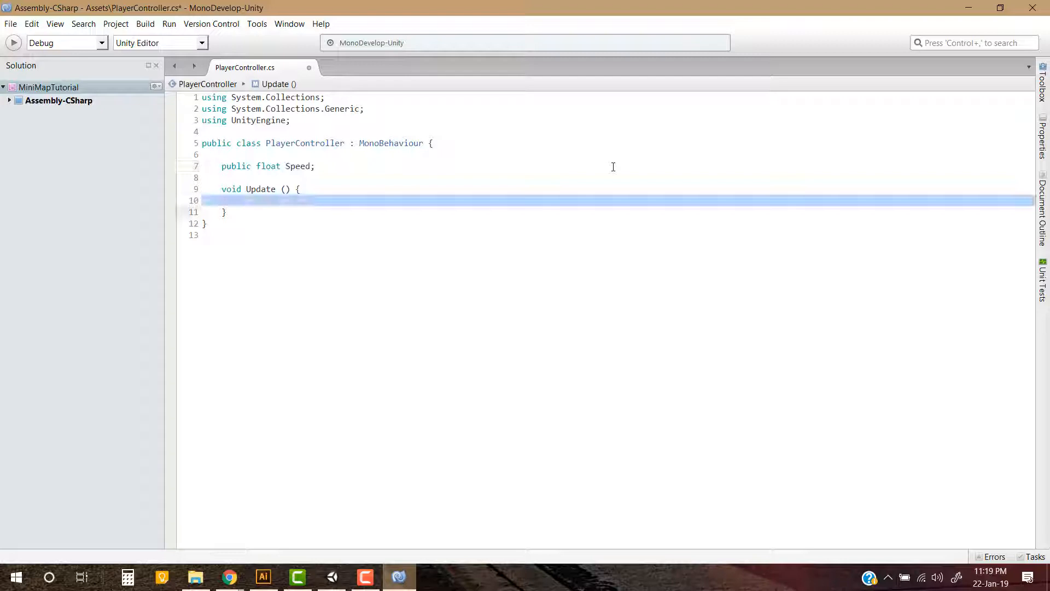
pyautogui.write('if(Input.GetKey(KeyCode)')
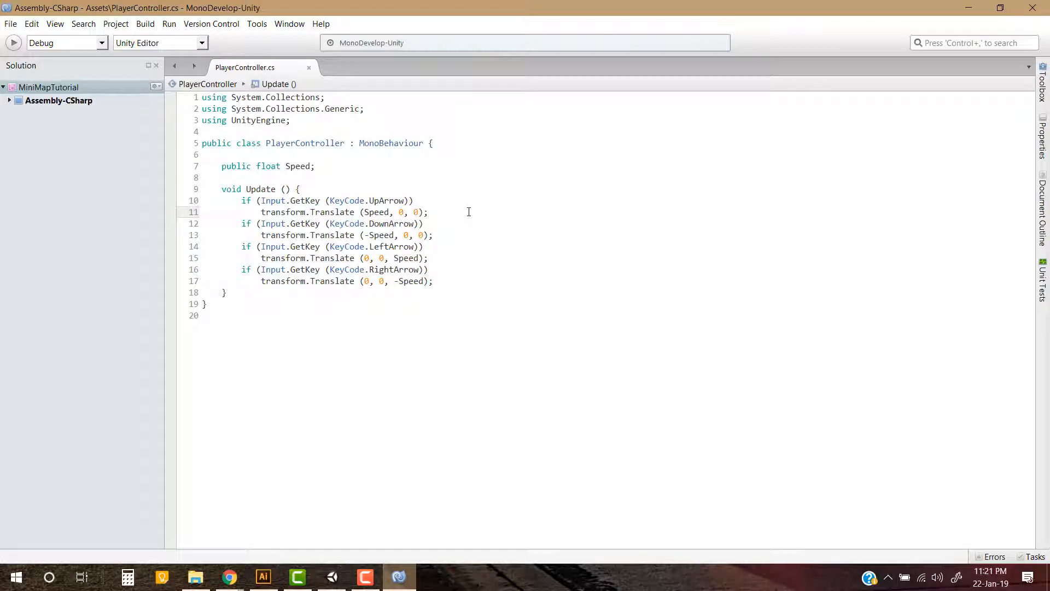
pyautogui.click(428, 211)
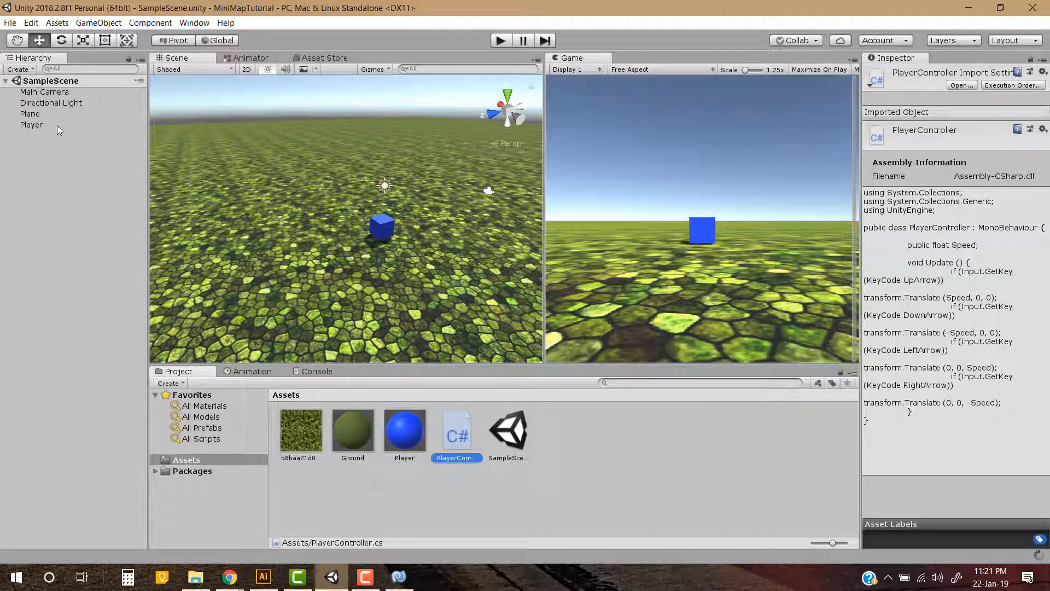
# Attach PlayerController to Player with Speed 0.25 and parent Main Camera under Player.
pyautogui.click(30, 124)
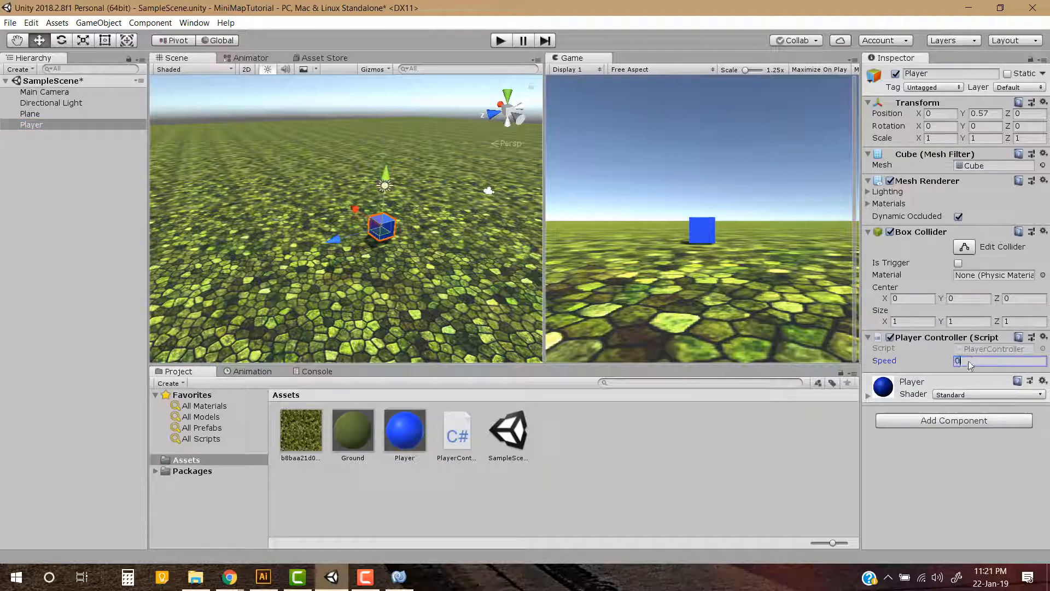
pyautogui.write('0.25')
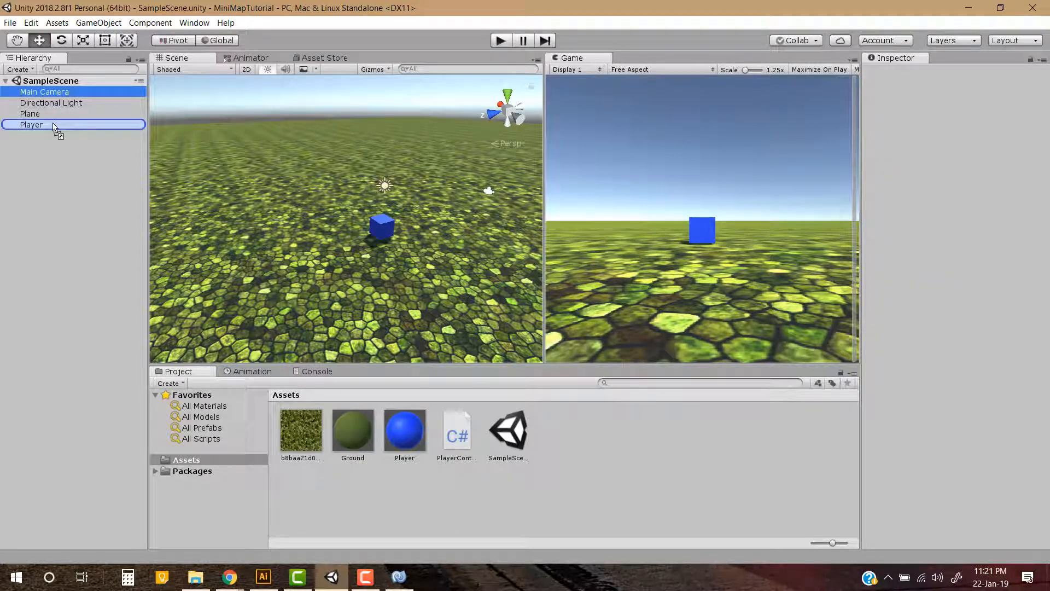
pyautogui.click(45, 124)
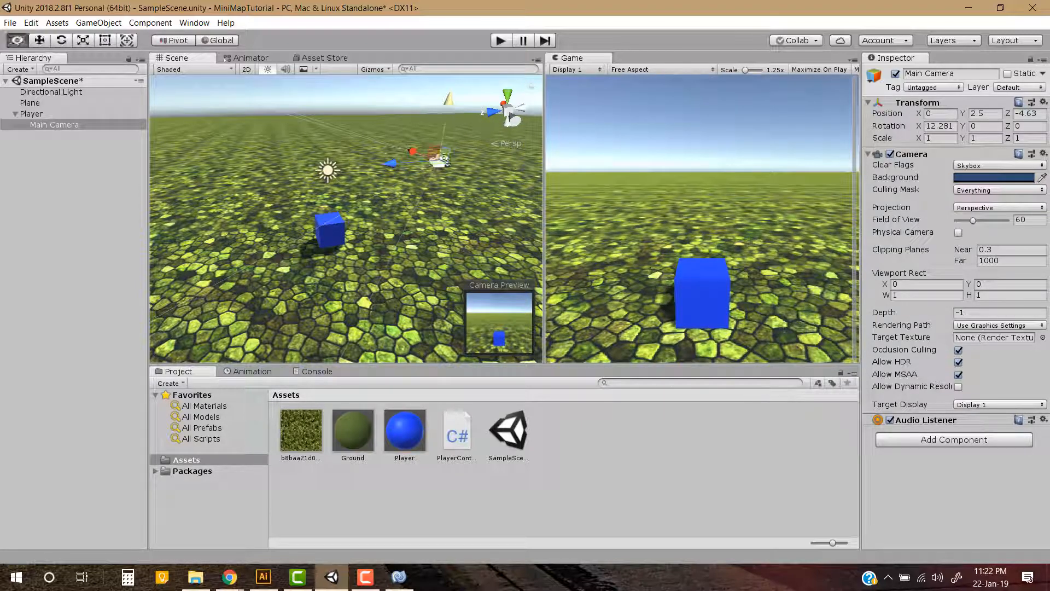
# Offset the camera behind the player and play the scene to test movement.
pyautogui.click(500, 41)
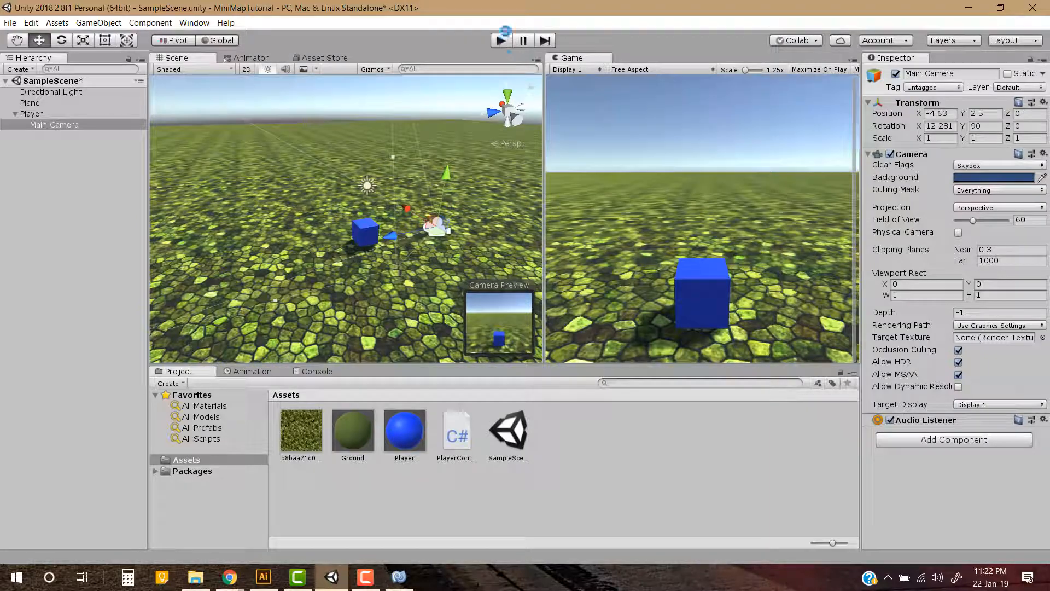
pyautogui.click(500, 41)
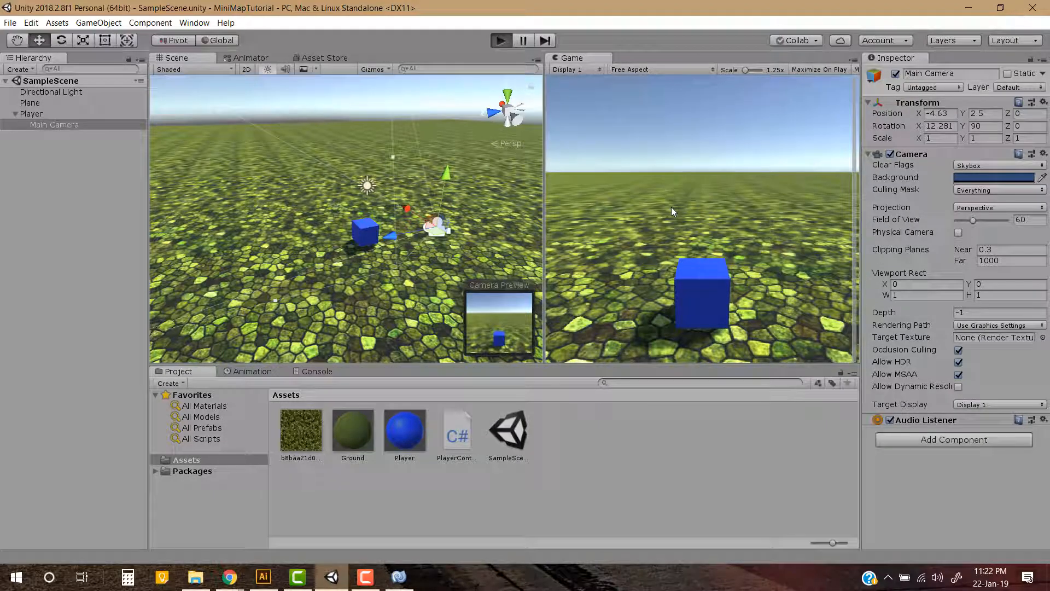
pyautogui.click(500, 41)
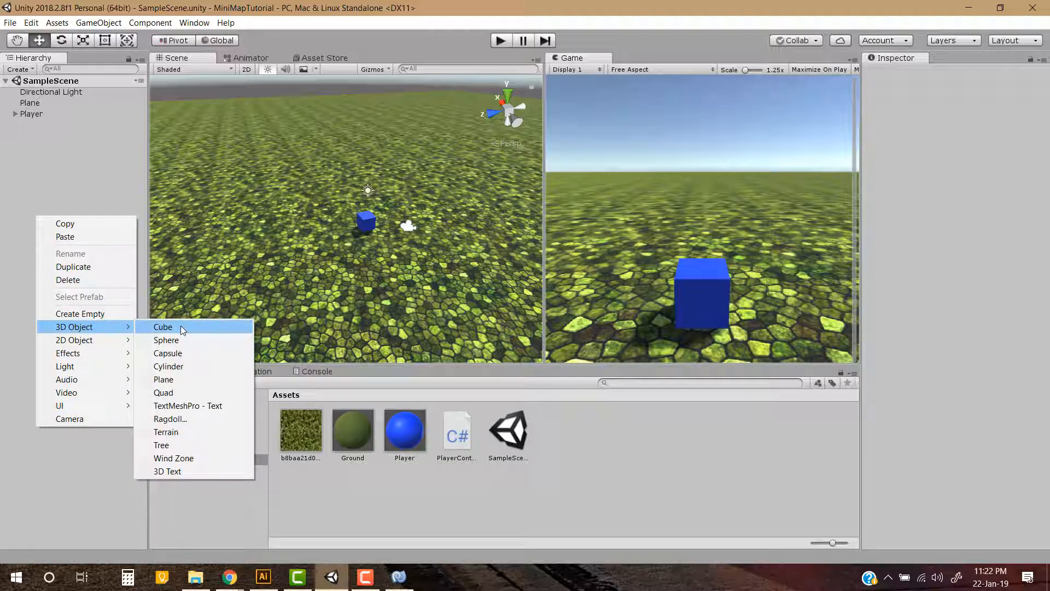
# Add an Enemy cube to the scene for the pink Enemies group.
pyautogui.click(163, 327)
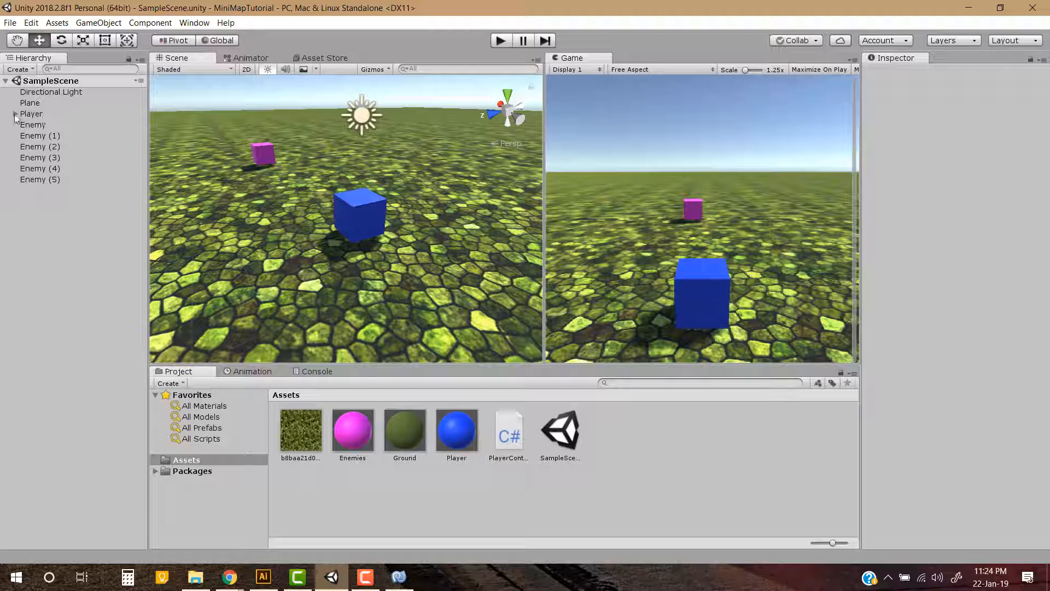
# Create an empty child MinimapPlayerIcon under Player with a Sprite Renderer using the Knob sprite.
pyautogui.rightClick(31, 113)
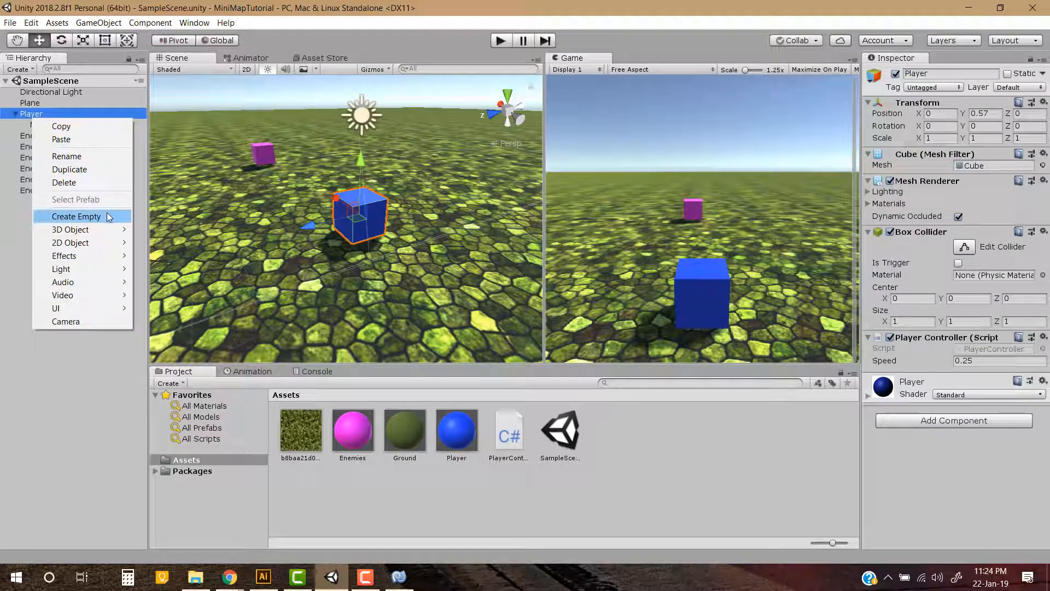
pyautogui.click(75, 216)
pyautogui.write('MinimapPlaye')
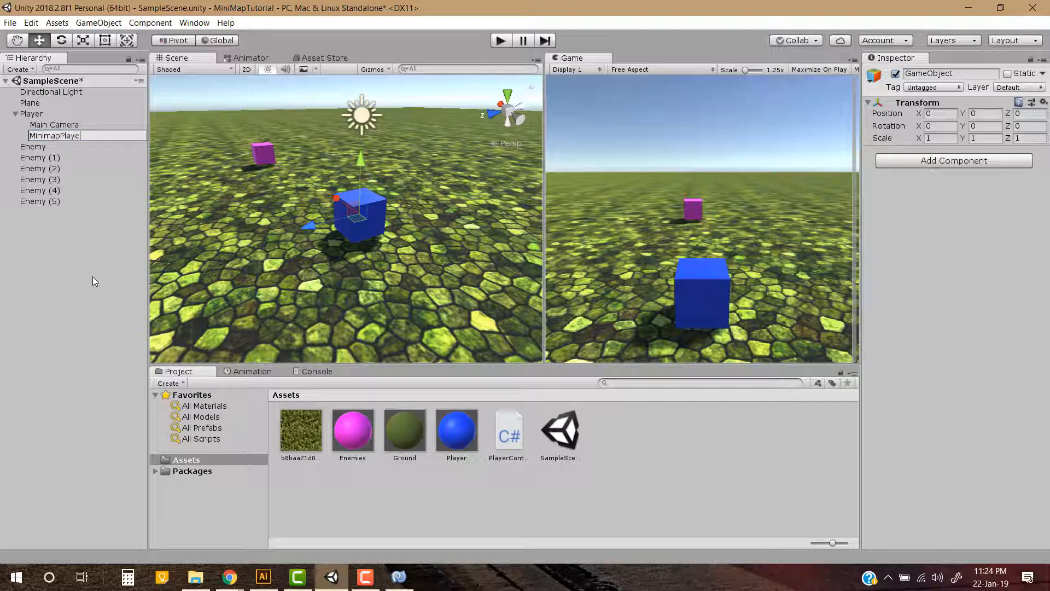
pyautogui.press('Return')
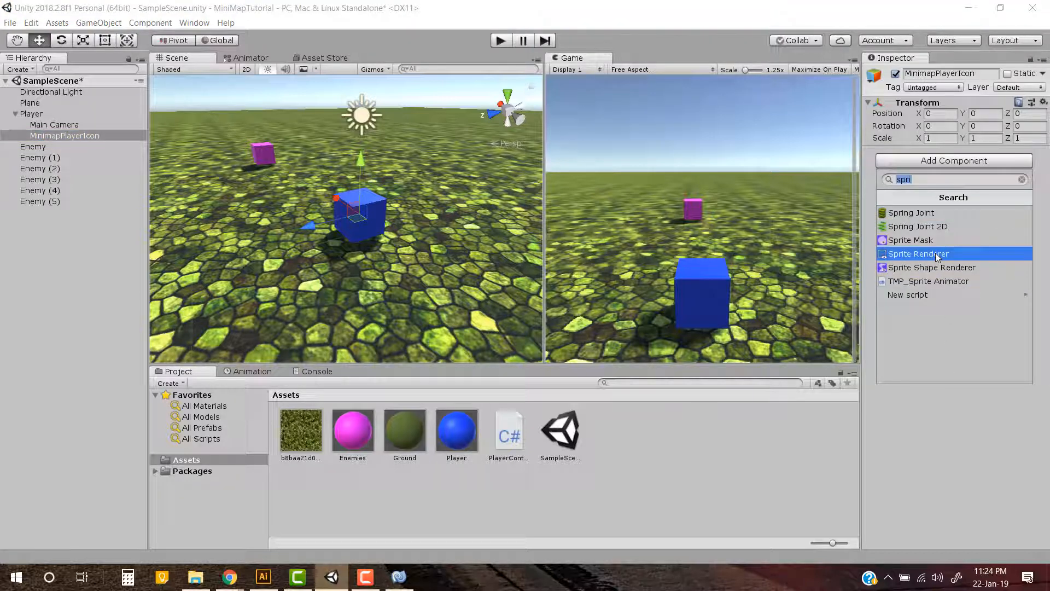
pyautogui.click(917, 253)
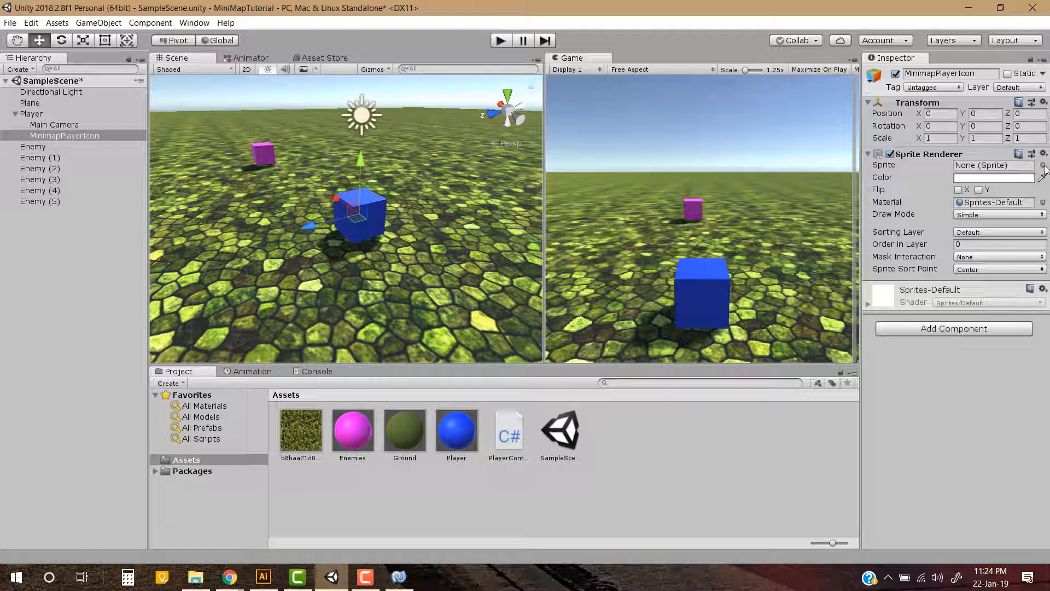
pyautogui.click(1042, 165)
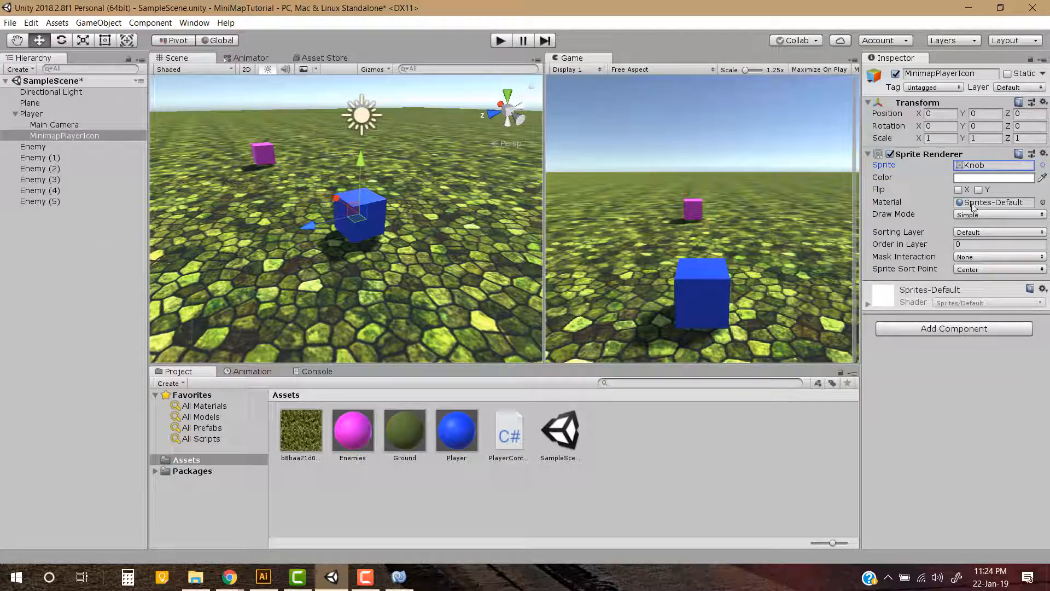
# Colour the MinimapPlayerIcon sprite blue.
pyautogui.click(994, 177)
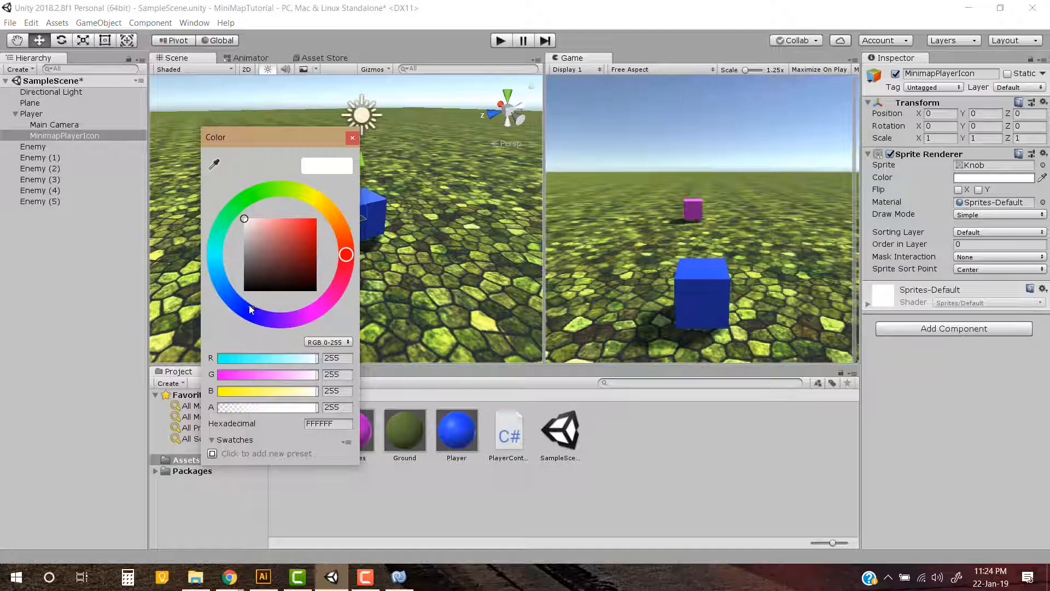
pyautogui.click(242, 309)
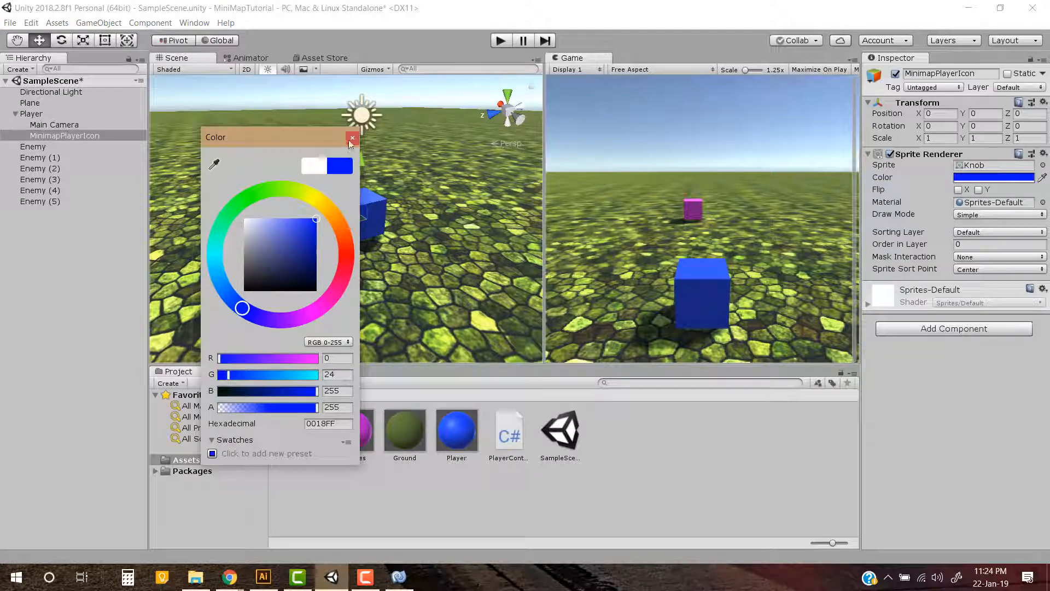
pyautogui.click(354, 138)
pyautogui.write('90')
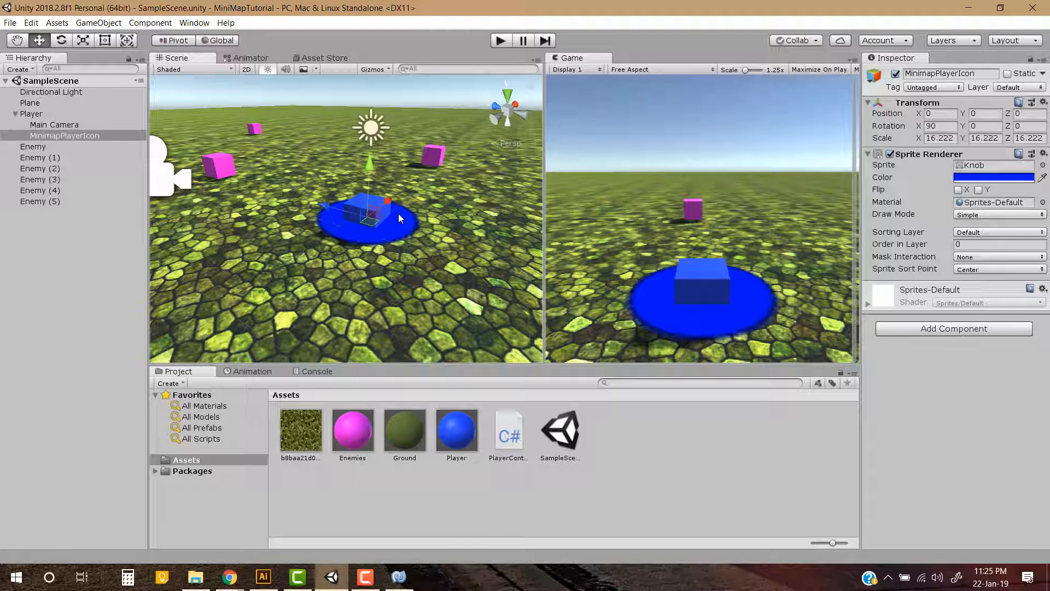
pyautogui.moveTo(400, 243)
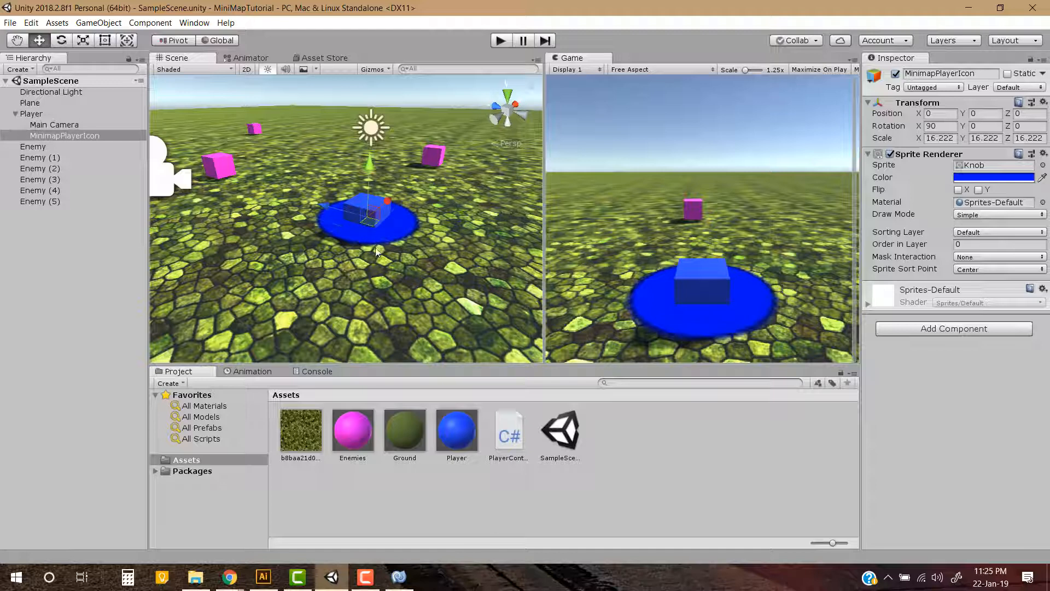
# Add a user layer named MiniMap and reselect MinimapPlayerIcon to assign it.
pyautogui.click(1018, 88)
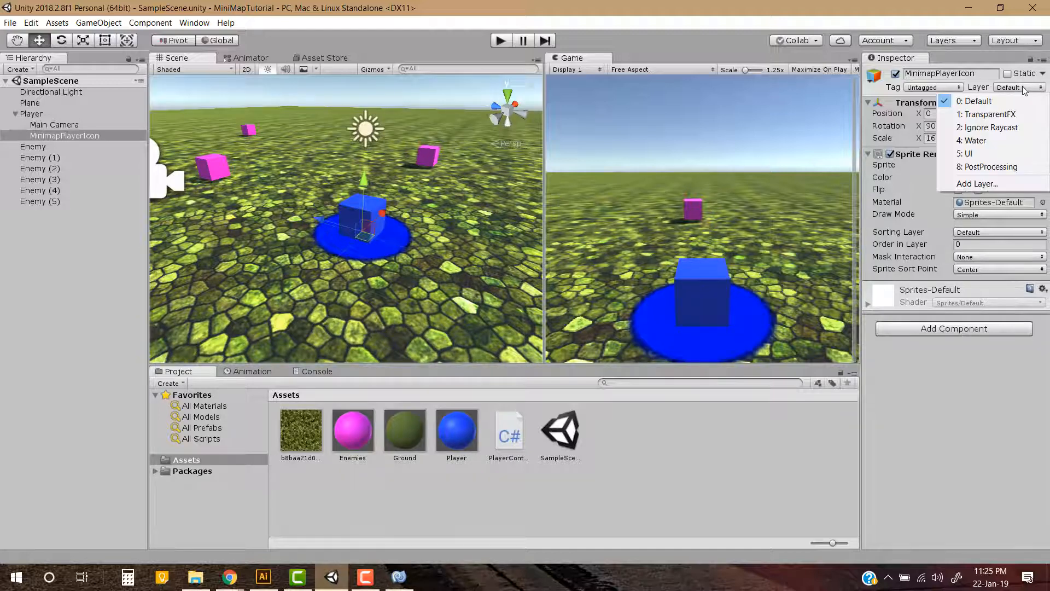
pyautogui.click(976, 184)
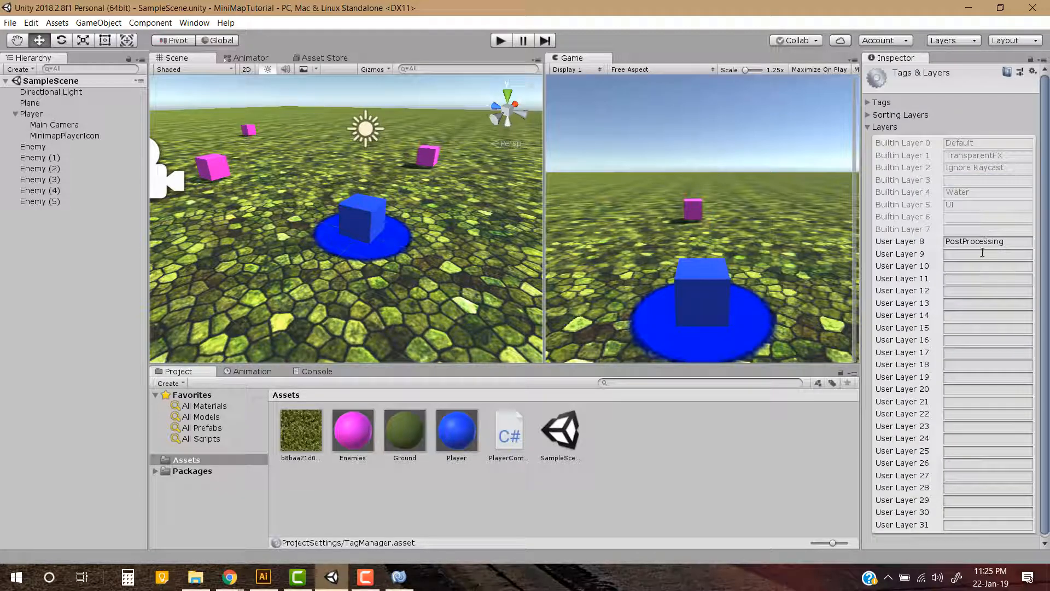
pyautogui.write('Mini')
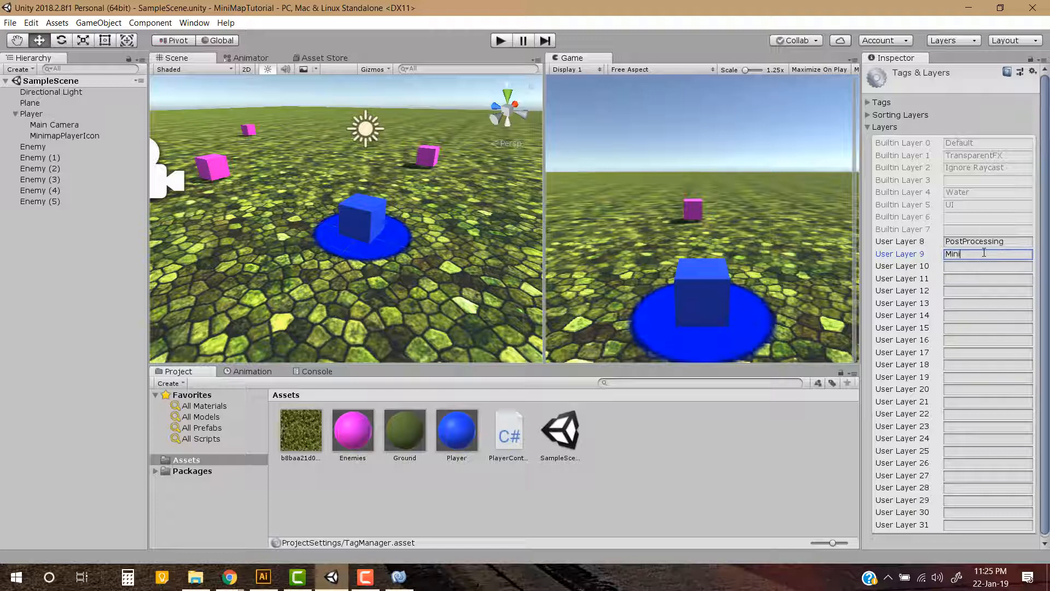
pyautogui.write('Map')
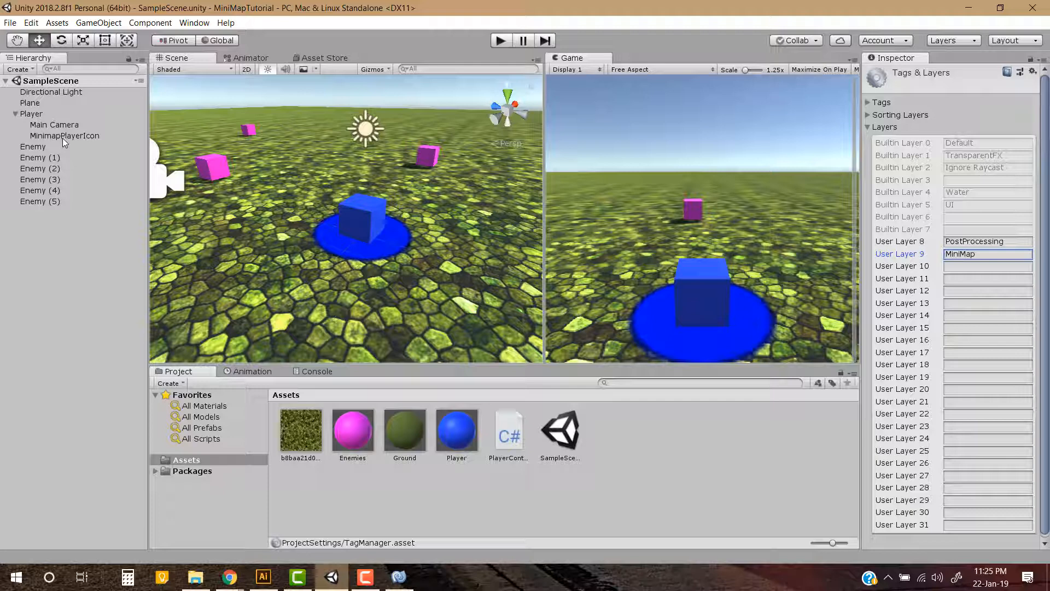
pyautogui.click(65, 136)
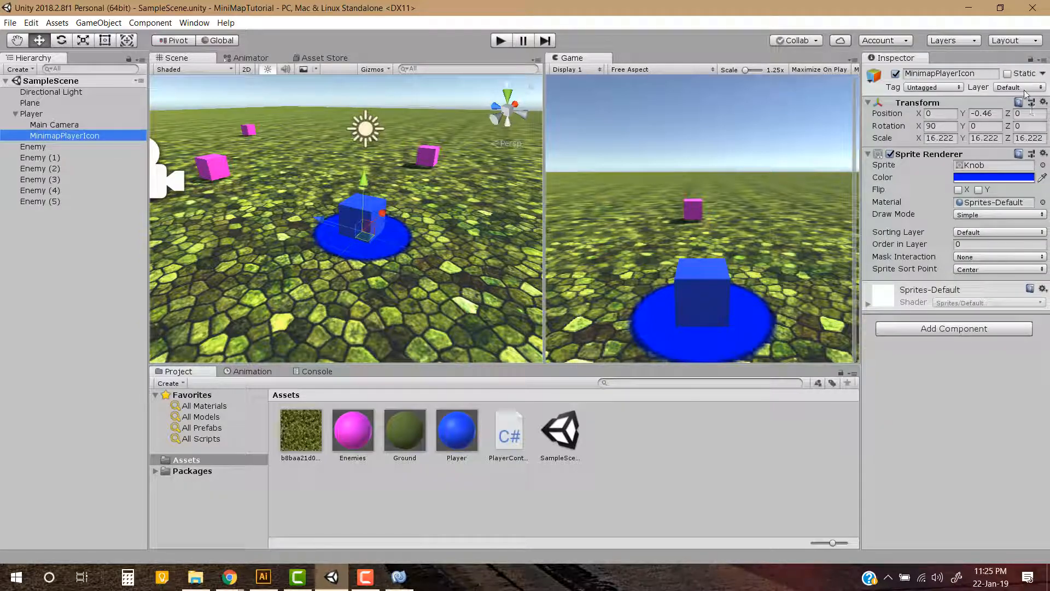
pyautogui.click(1018, 87)
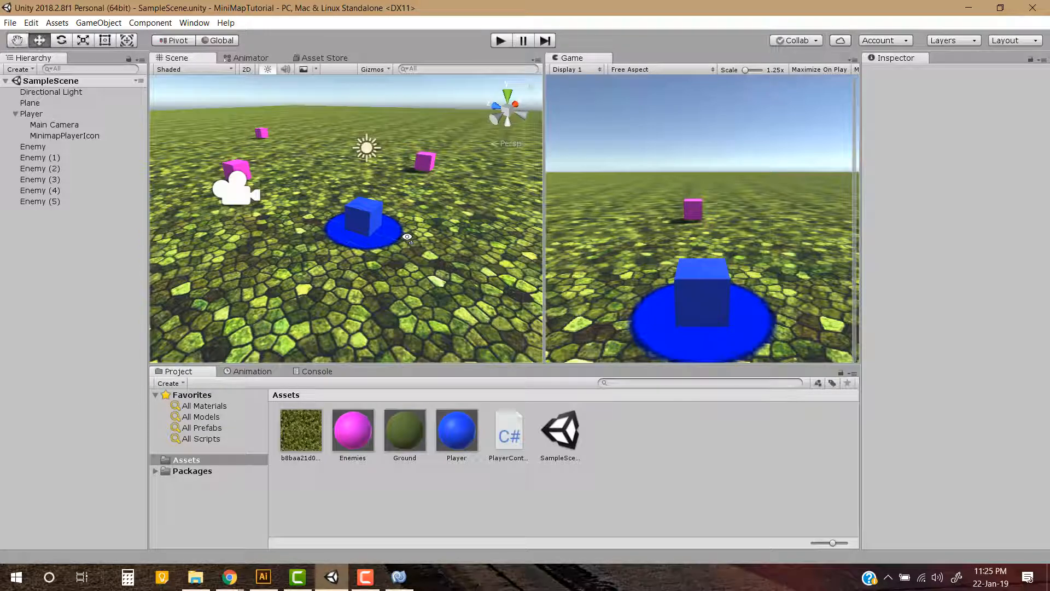
# Add a camera named MiniMapCamera and set its projection to Orthographic.
pyautogui.click(57, 250)
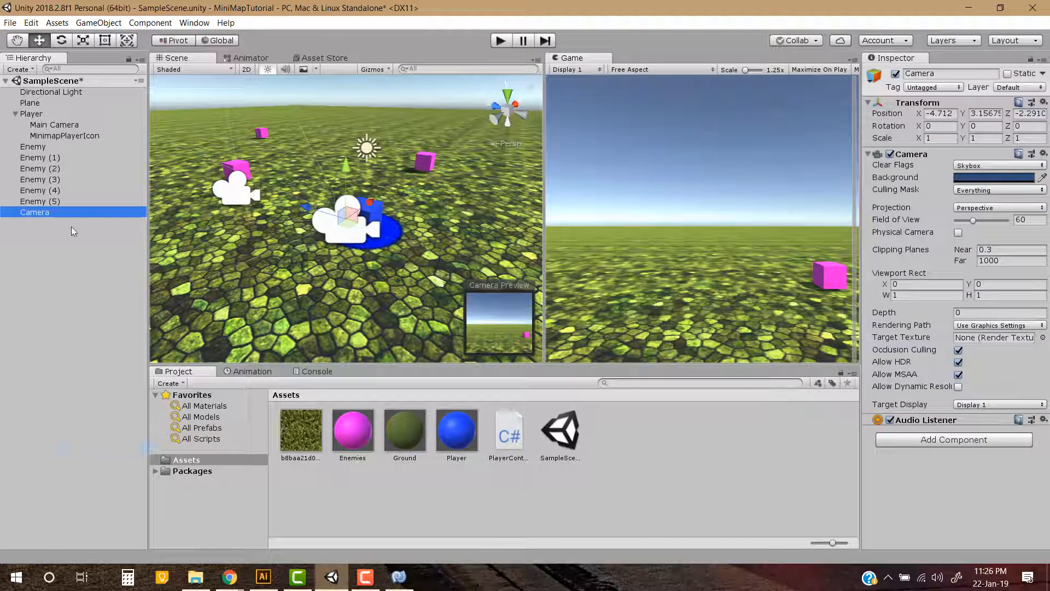
pyautogui.doubleClick(35, 212)
pyautogui.write('MiniMa')
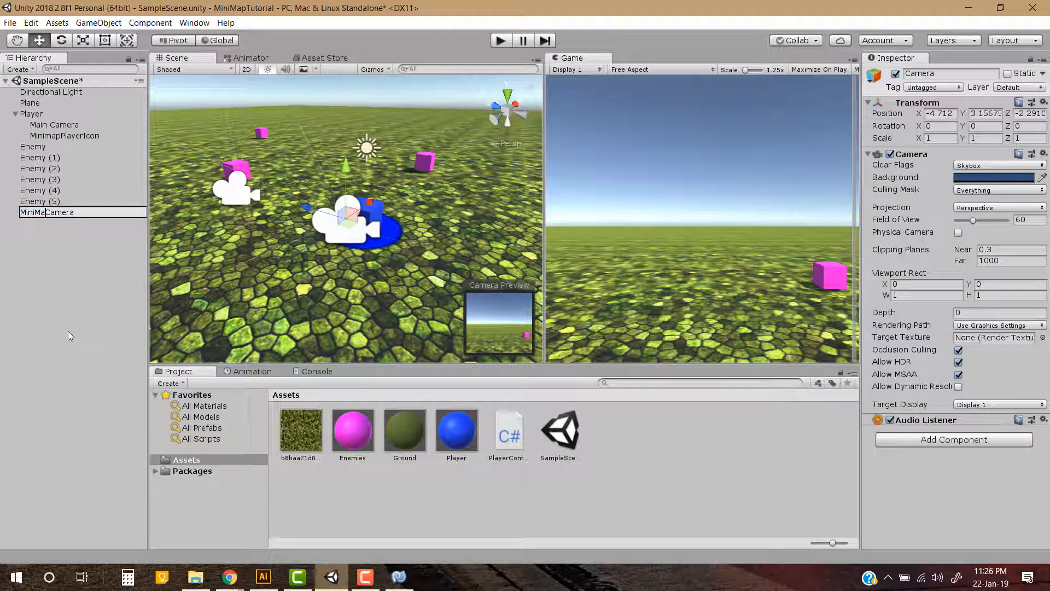
pyautogui.write('p')
pyautogui.press('Return')
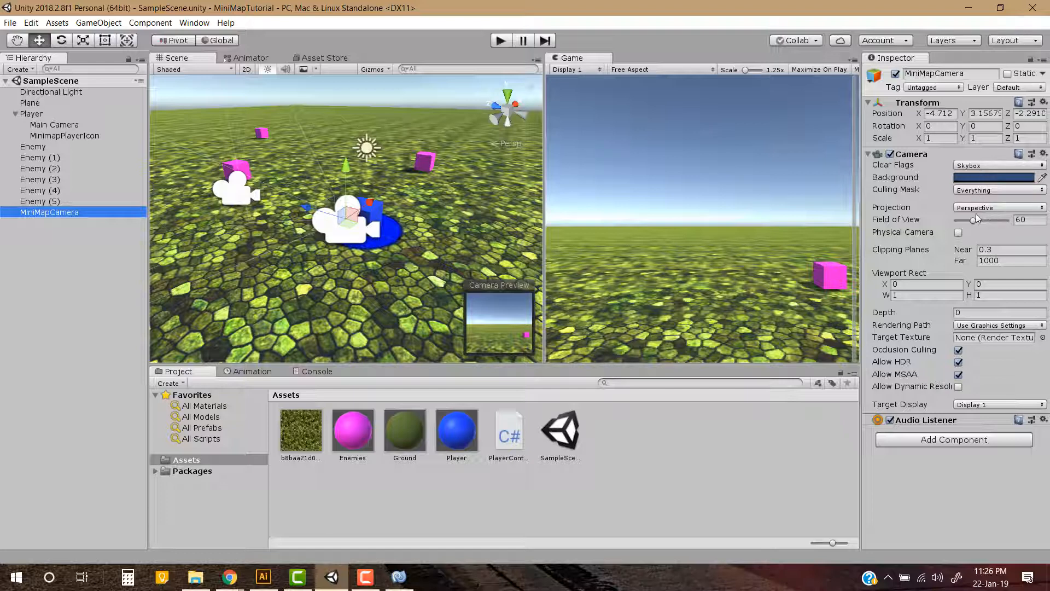
pyautogui.click(997, 206)
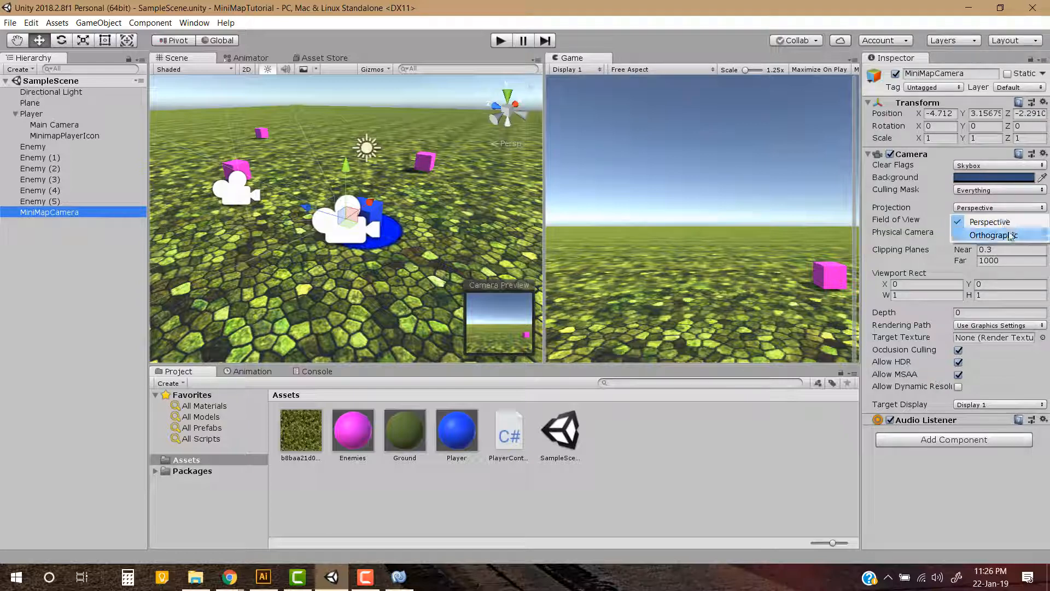
pyautogui.click(995, 234)
pyautogui.write('90')
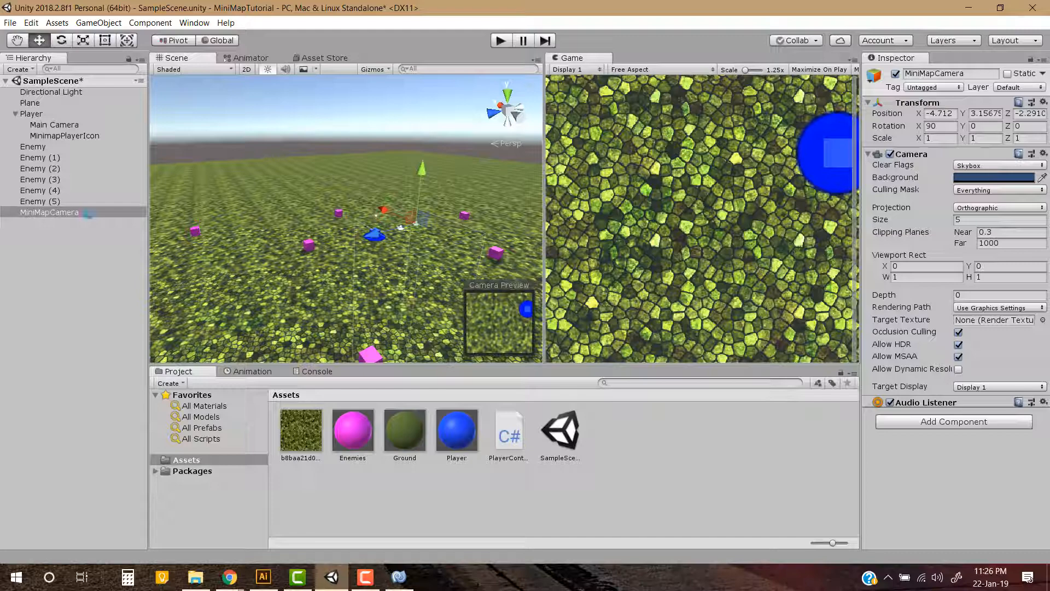
# Move MiniMapCamera's X position to 0 and raise its orthographic size to 20.
pyautogui.tripleClick(938, 113)
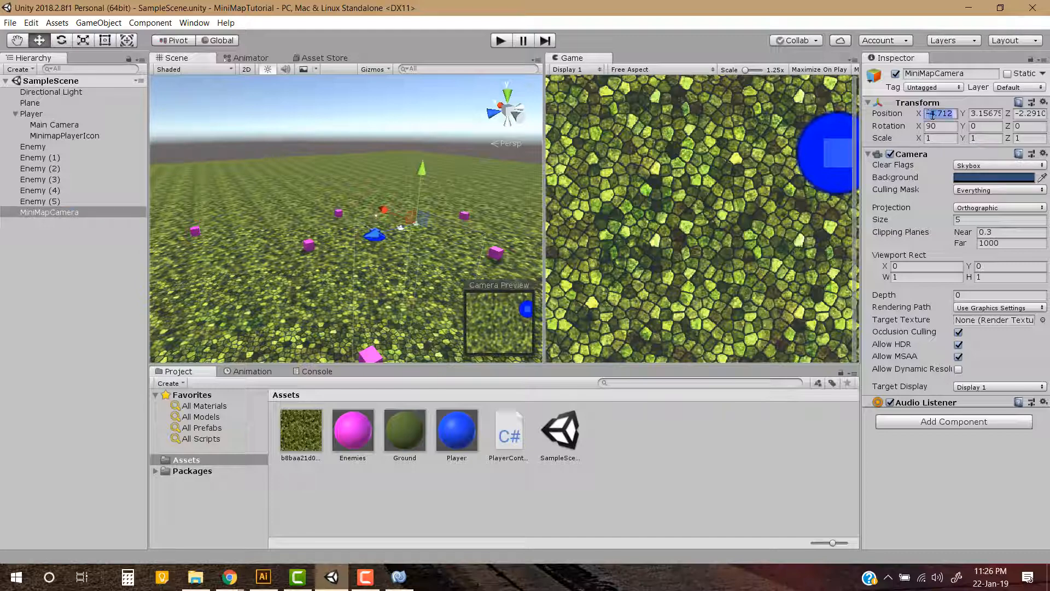
pyautogui.write('0')
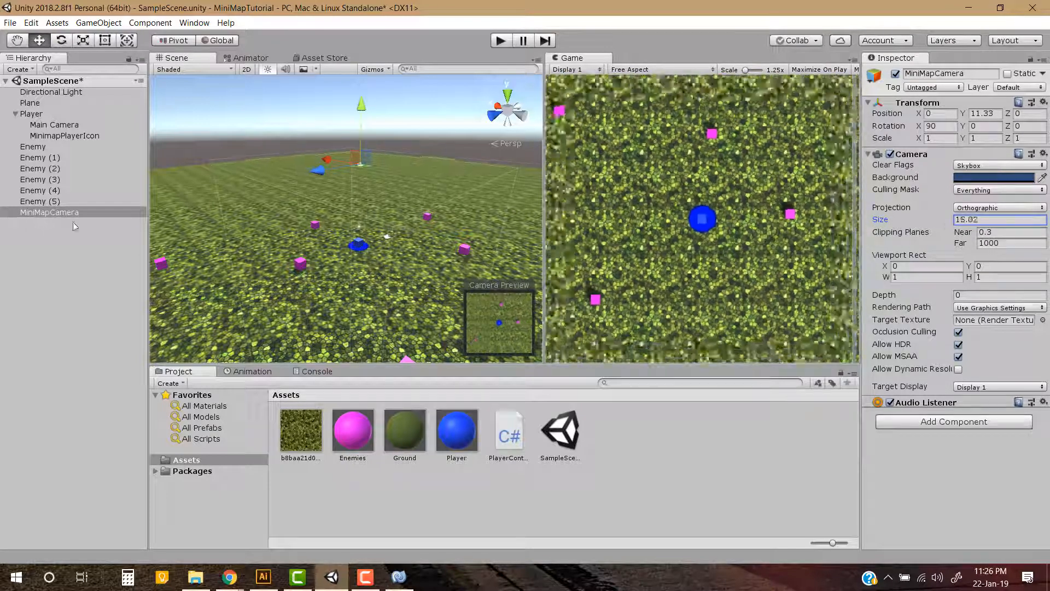
pyautogui.write('20')
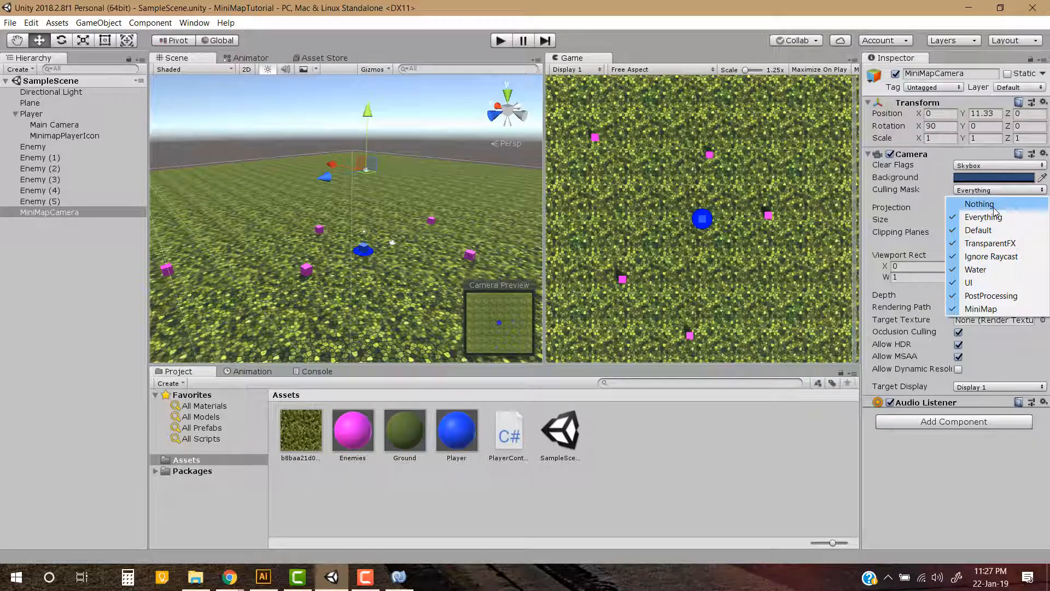
# Limit MiniMapCamera's culling mask to Nothing plus the MiniMap layer only.
pyautogui.click(978, 203)
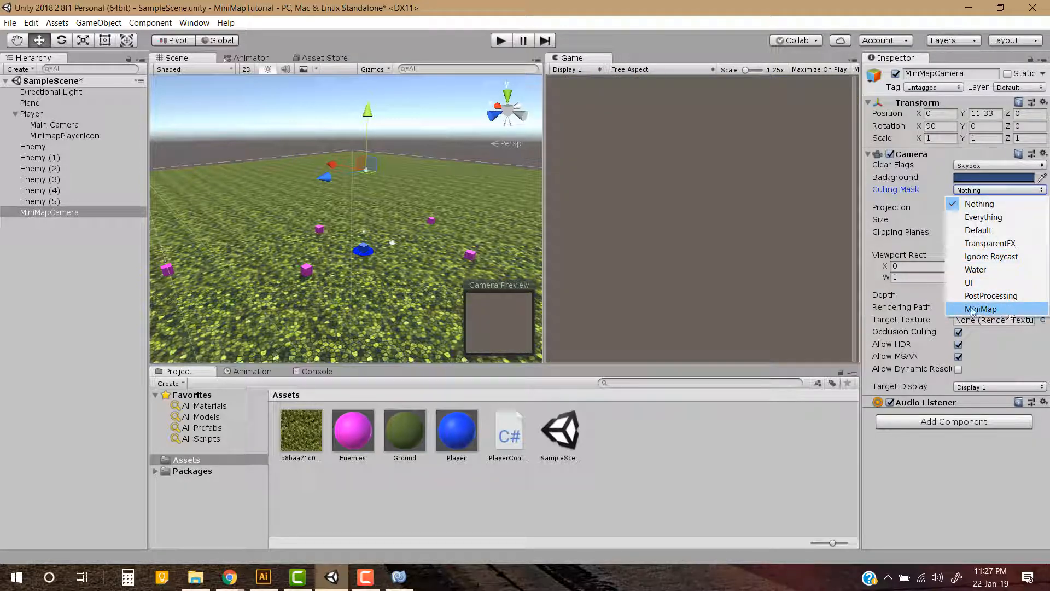
pyautogui.click(980, 308)
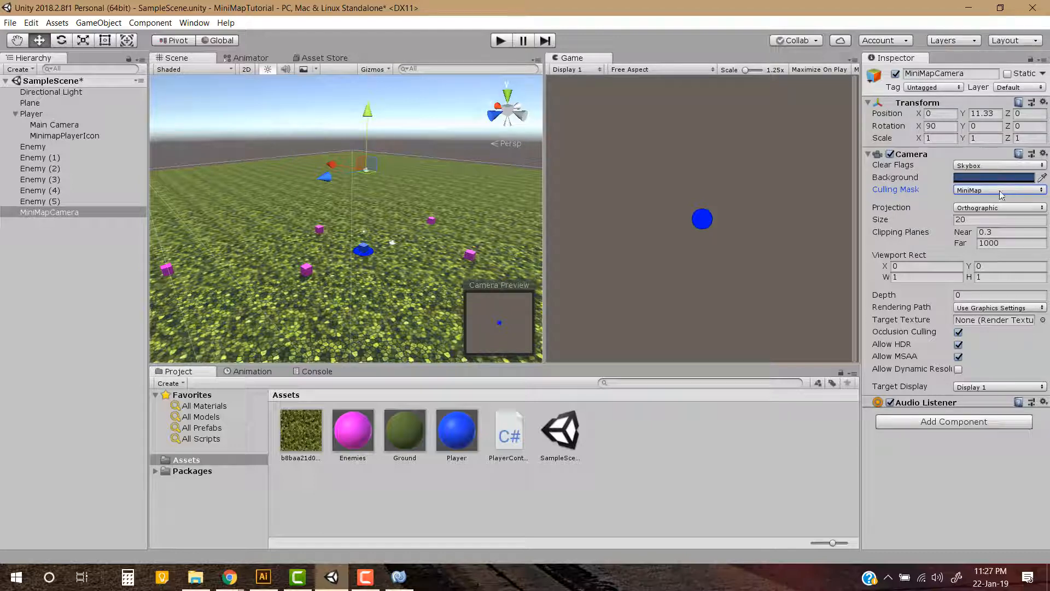
pyautogui.click(998, 189)
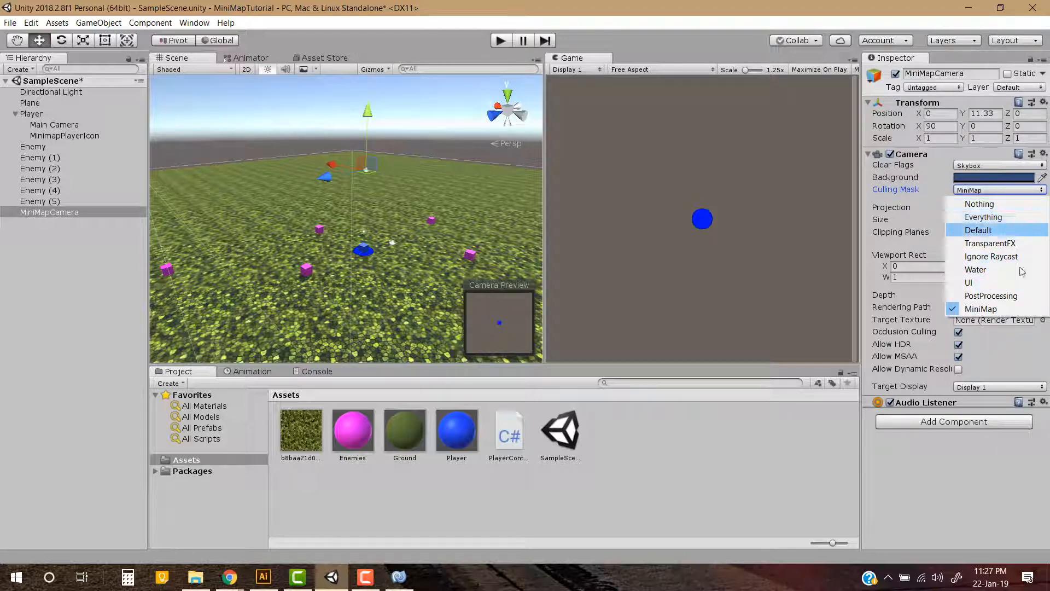
pyautogui.moveTo(980, 308)
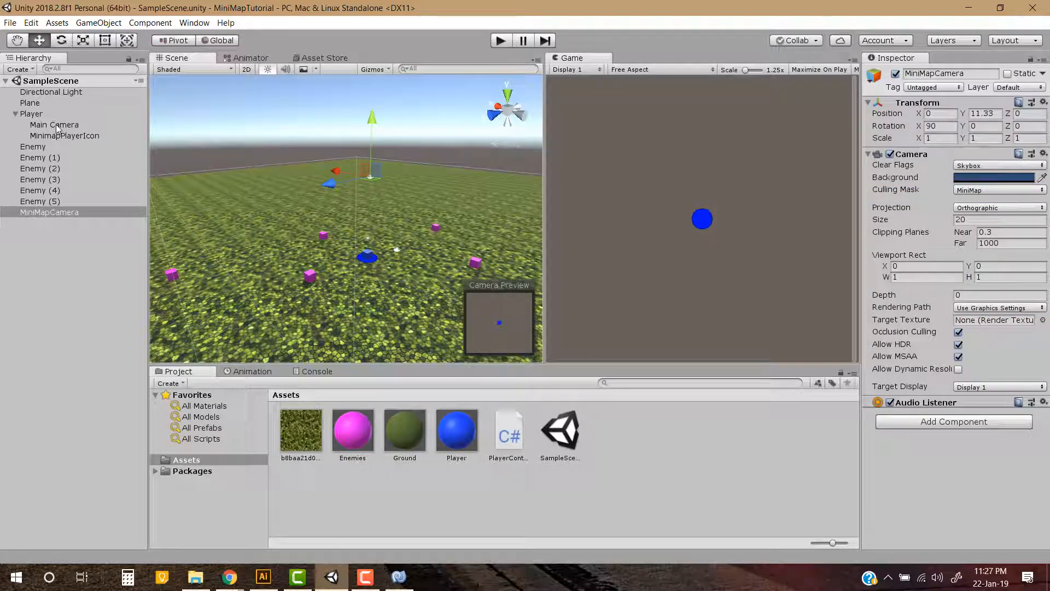
# Exclude the MiniMap layer from Main Camera's culling mask so it hides the blue icon.
pyautogui.click(54, 124)
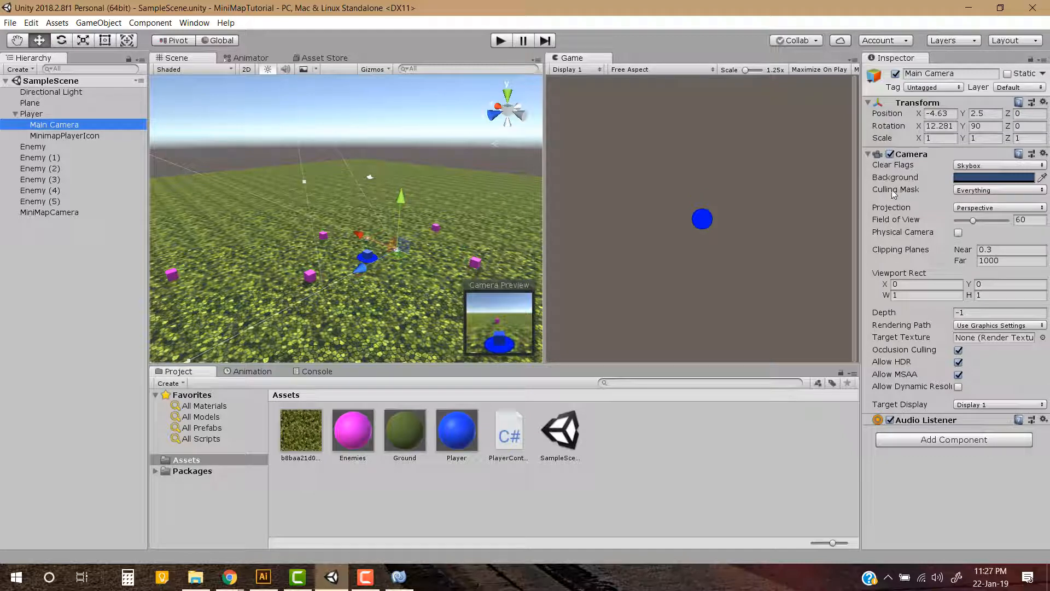
pyautogui.click(998, 190)
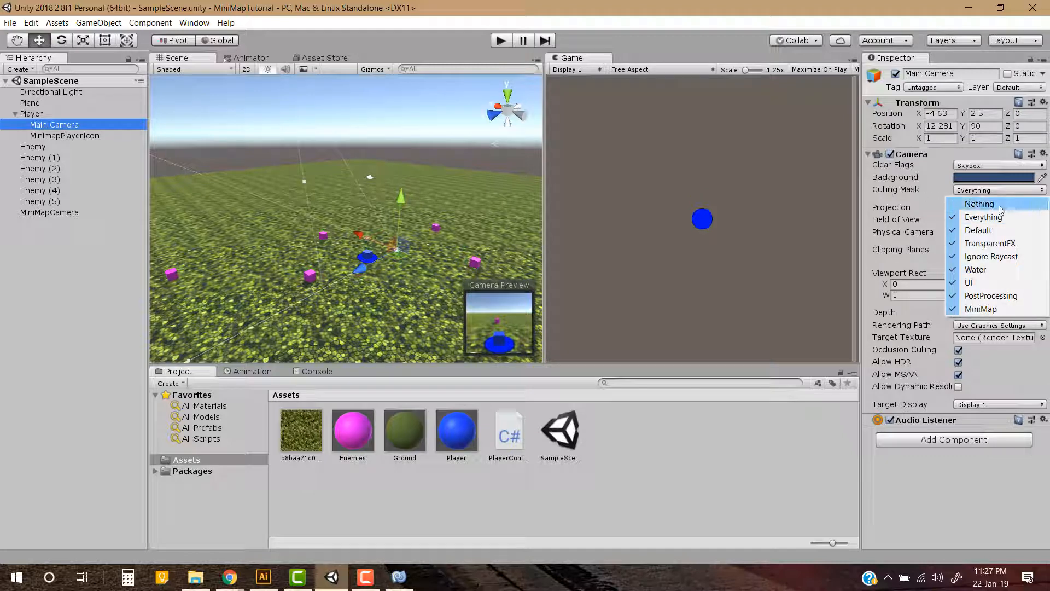
pyautogui.moveTo(980, 308)
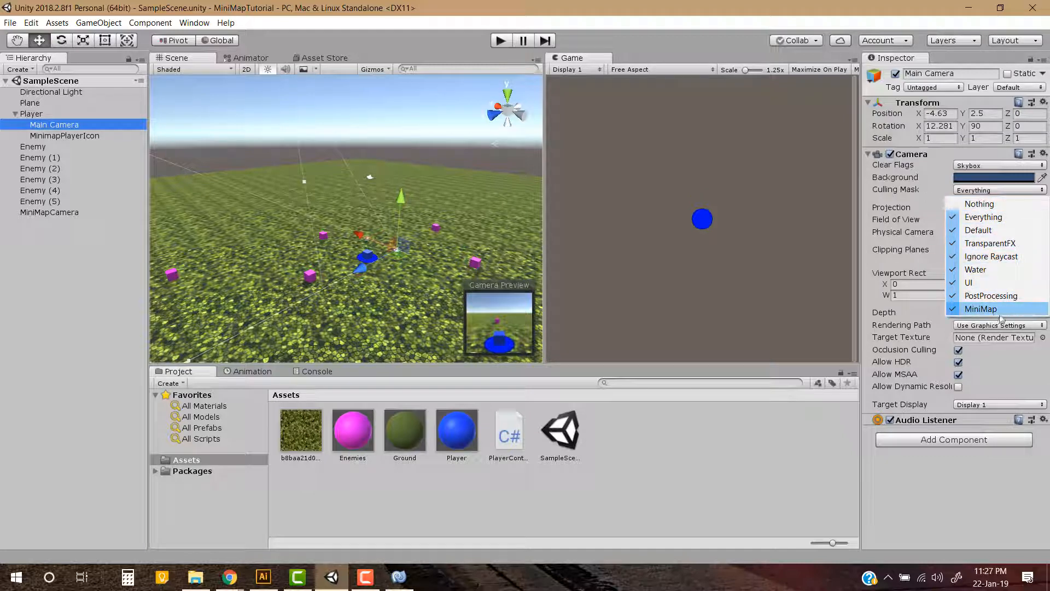
pyautogui.click(980, 309)
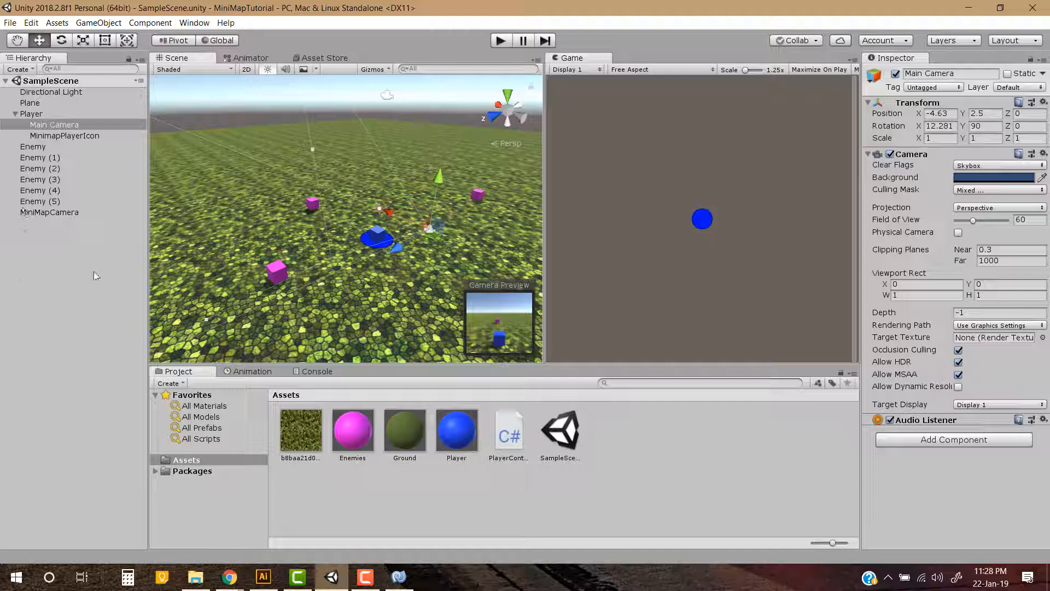
pyautogui.click(32, 113)
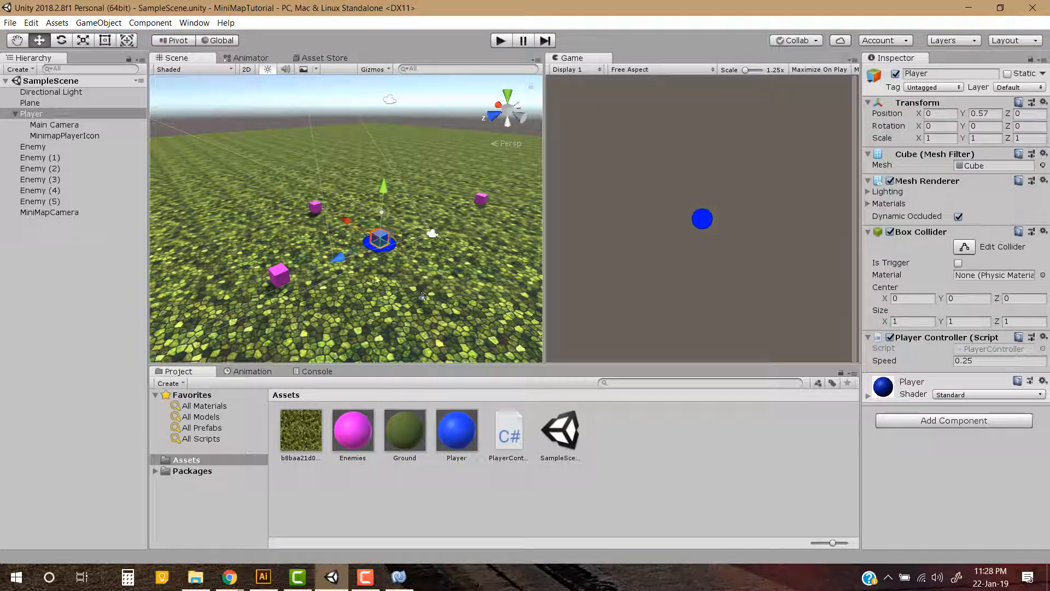
# Create a Render Texture asset in Assets and name it MiniMapRT.
pyautogui.rightClick(469, 489)
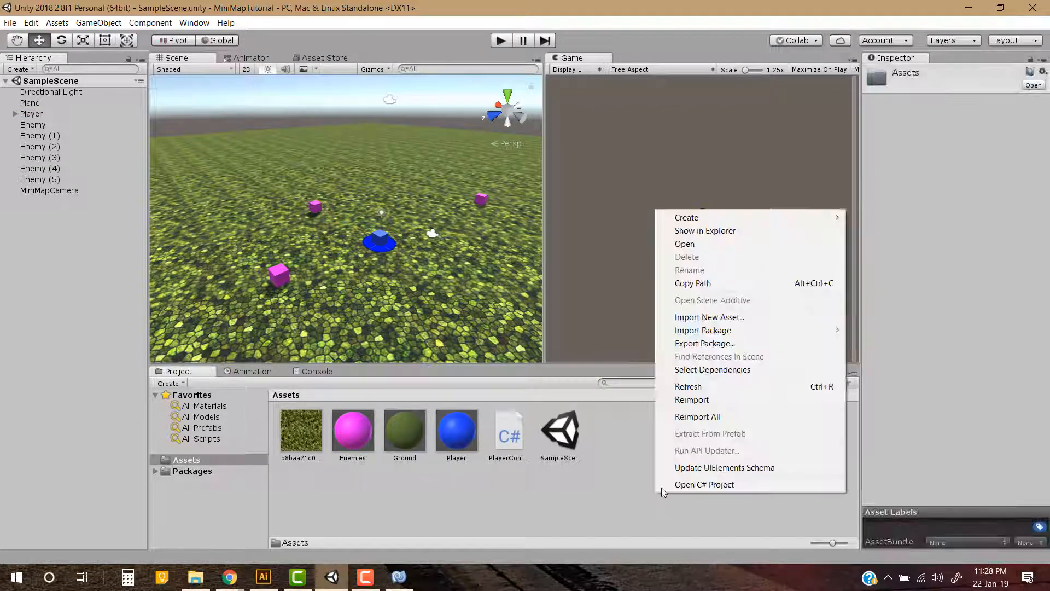
pyautogui.moveTo(790, 231)
pyautogui.write('MiniMapER')
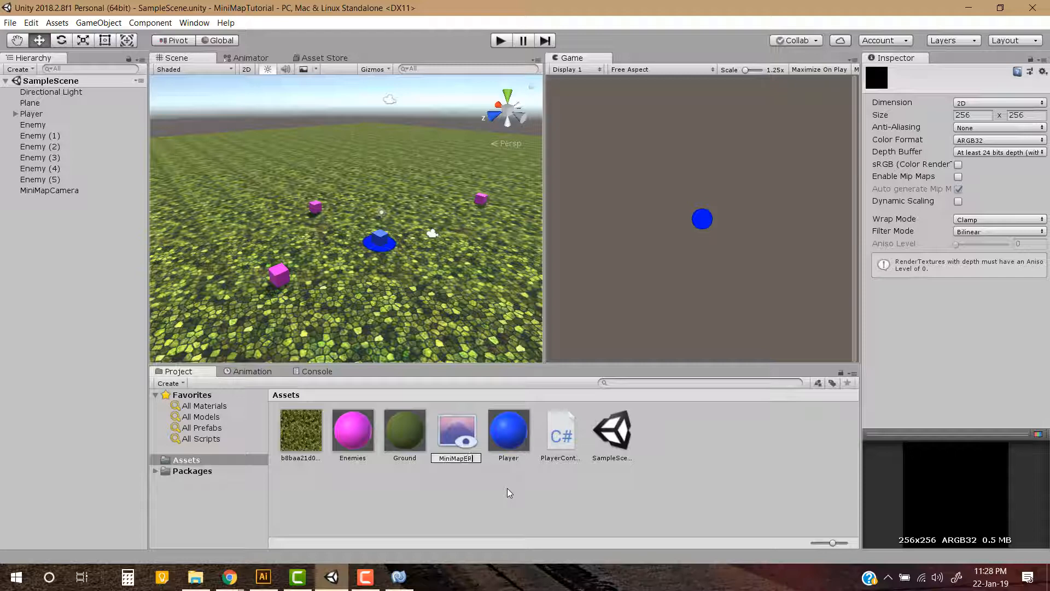
pyautogui.write('T')
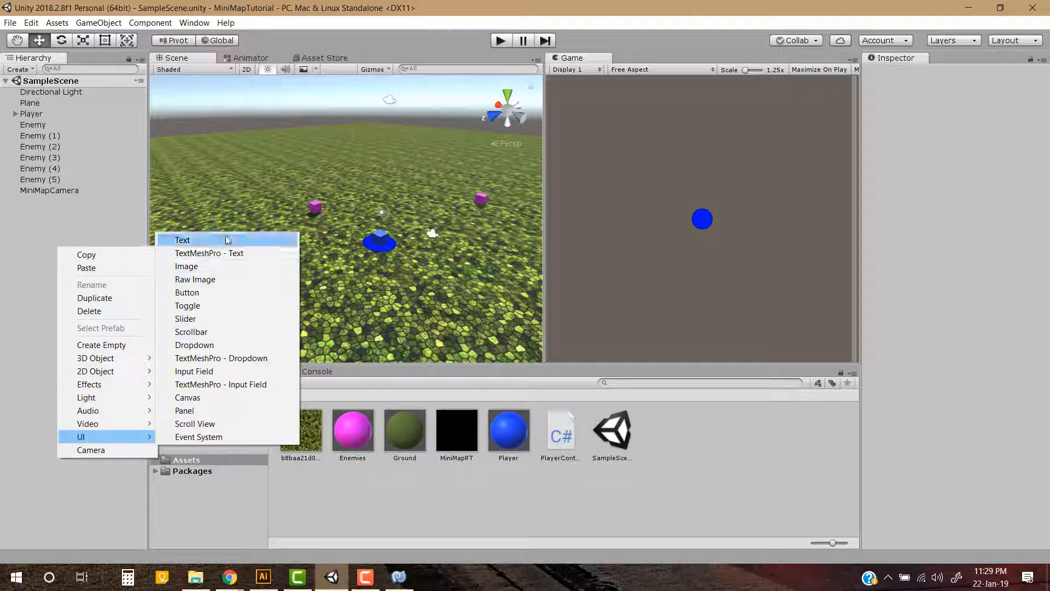
# Add a UI Canvas to the scene with a Raw Image child under it.
pyautogui.click(187, 397)
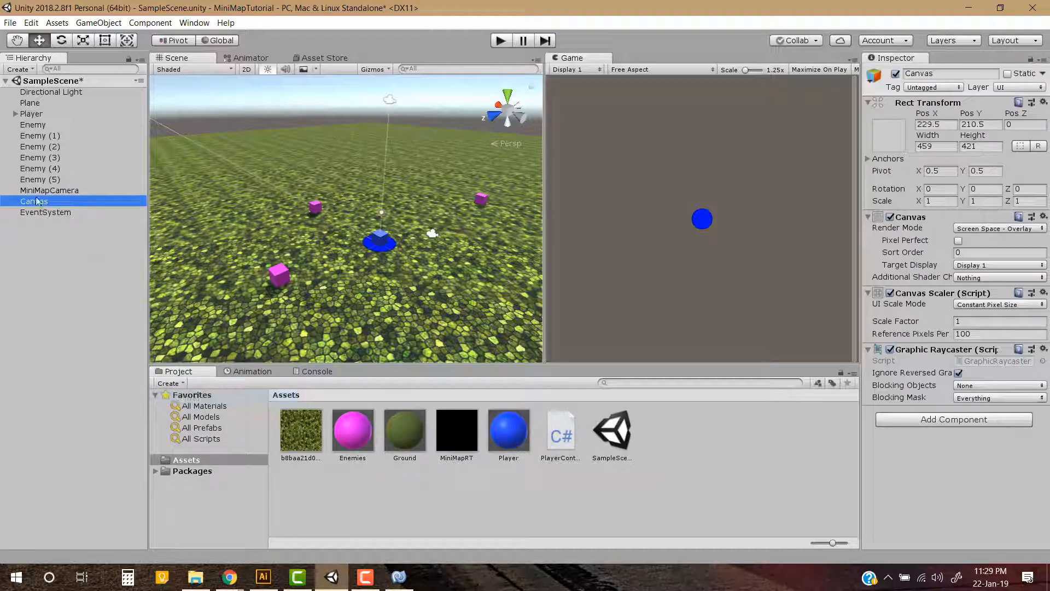
pyautogui.rightClick(34, 201)
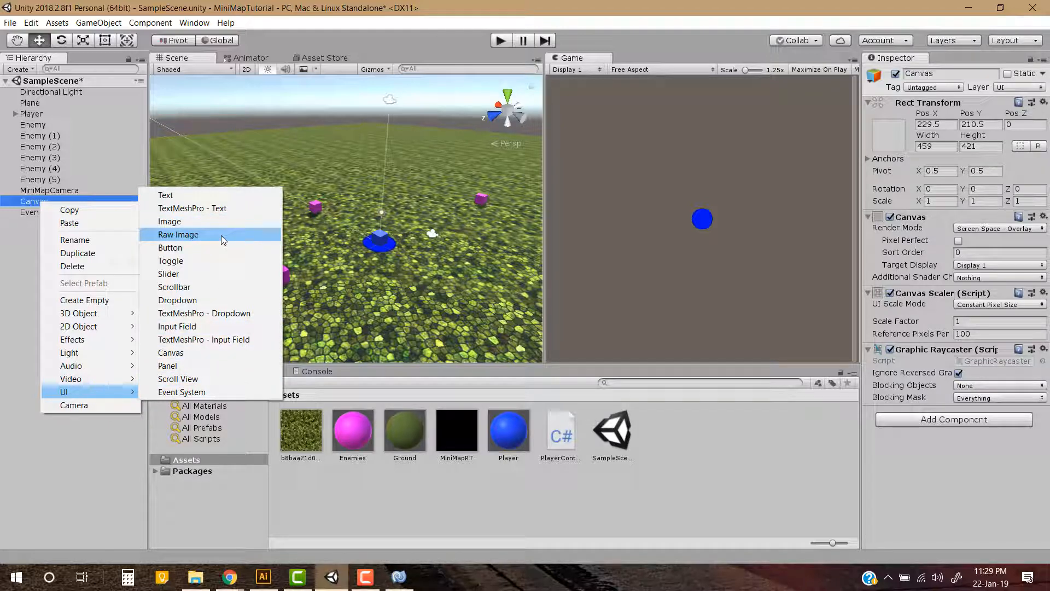
pyautogui.moveTo(170, 221)
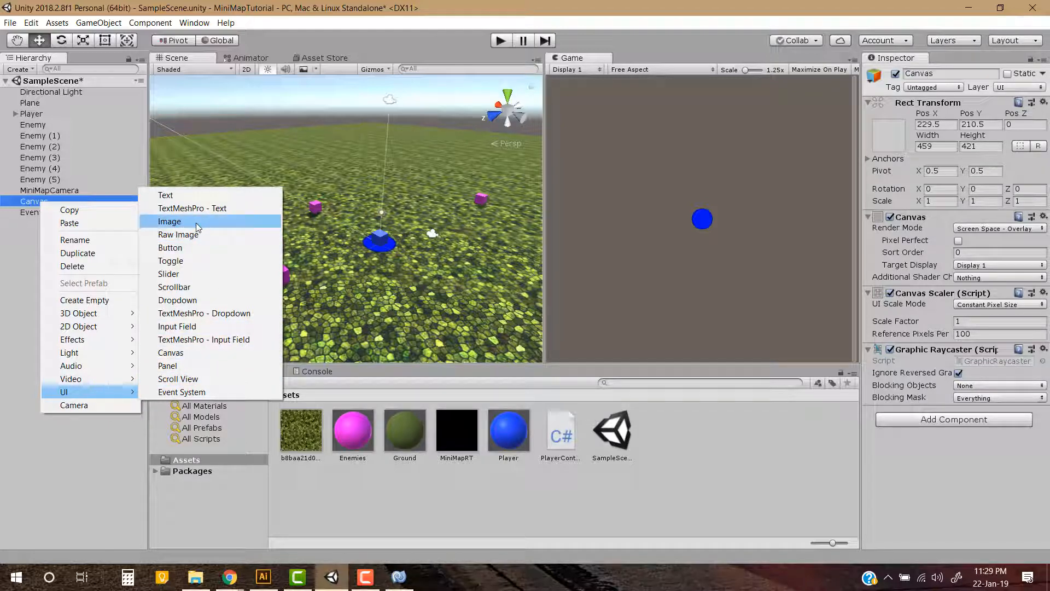
pyautogui.moveTo(177, 235)
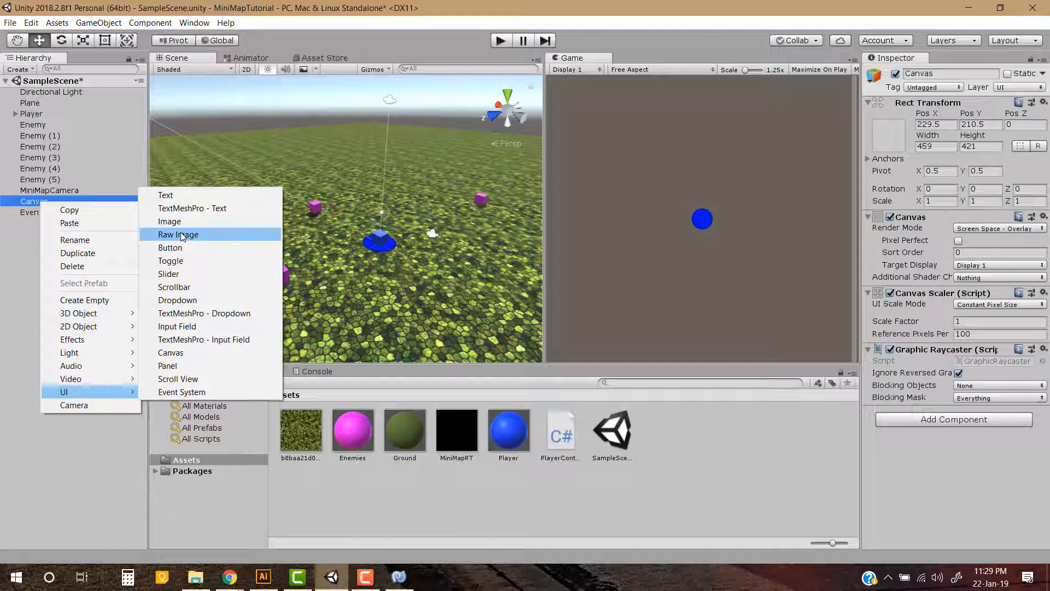
pyautogui.moveTo(198, 238)
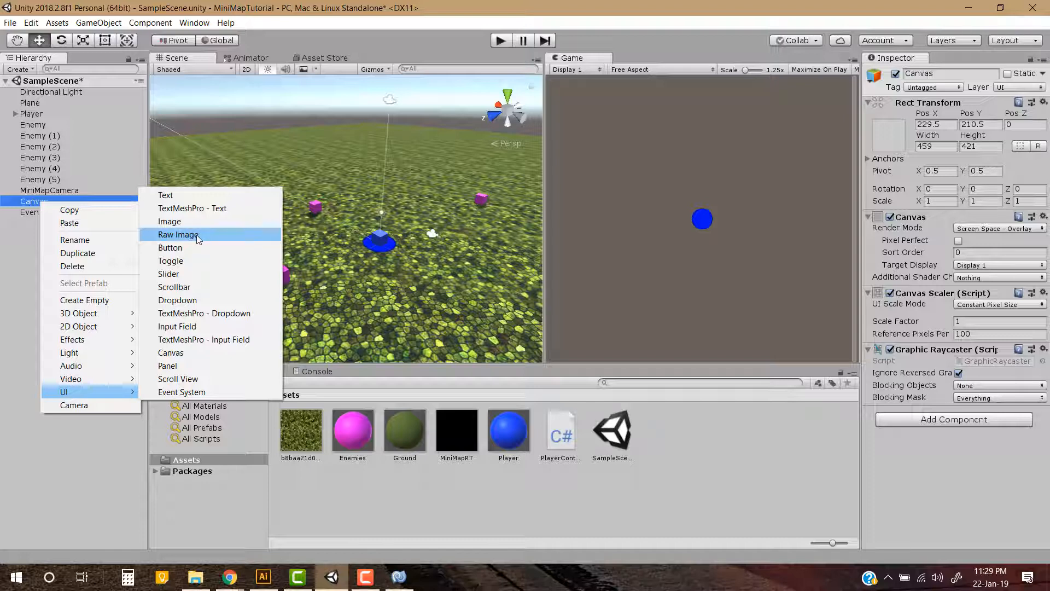
pyautogui.click(178, 234)
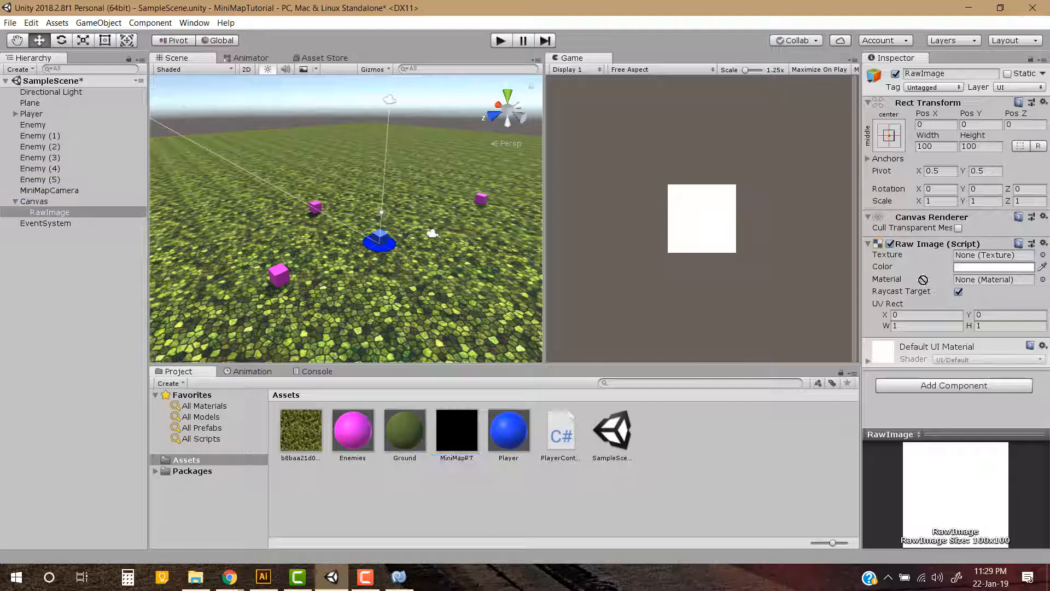
# Assign MiniMapRT as the RawImage's texture.
pyautogui.click(993, 254)
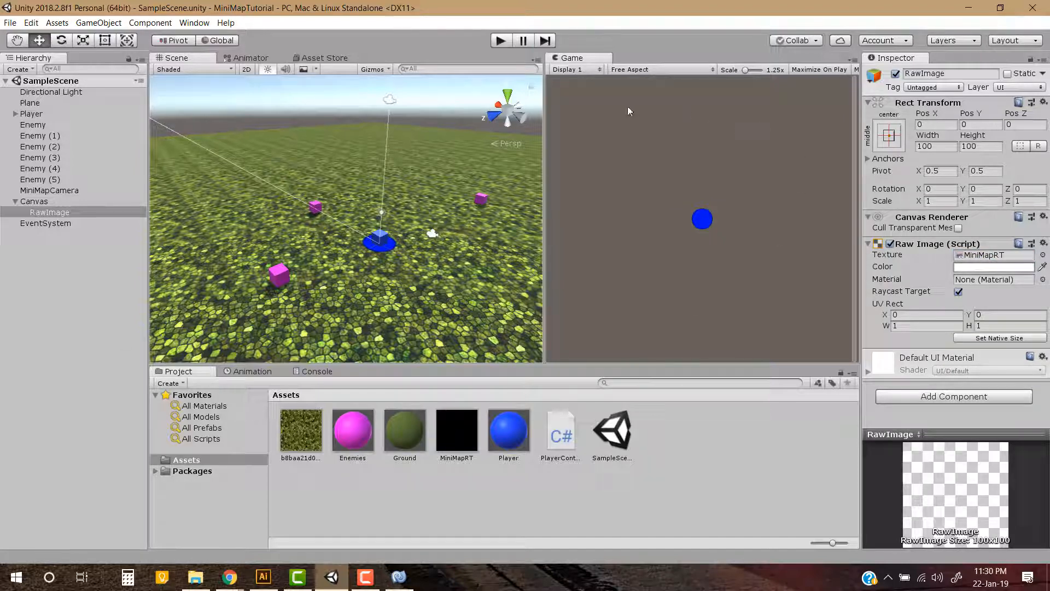
pyautogui.moveTo(817, 273)
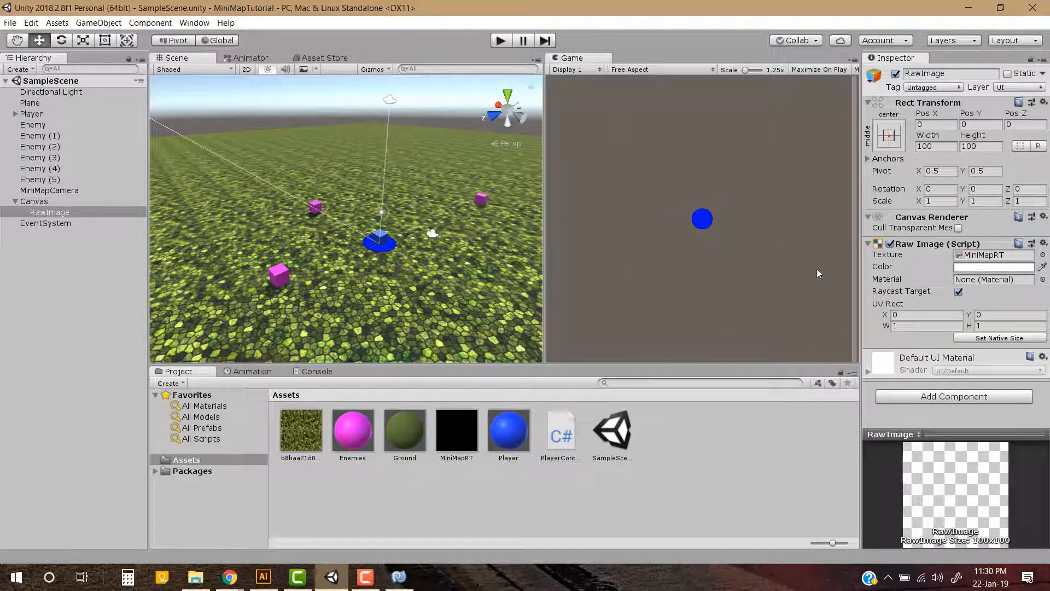
pyautogui.moveTo(792, 167)
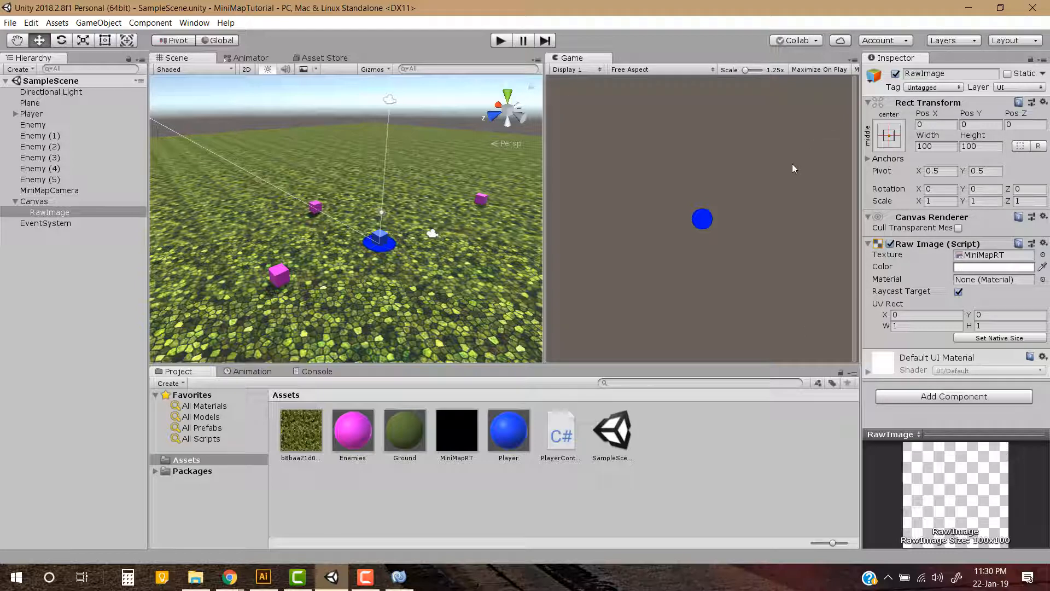
pyautogui.moveTo(731, 193)
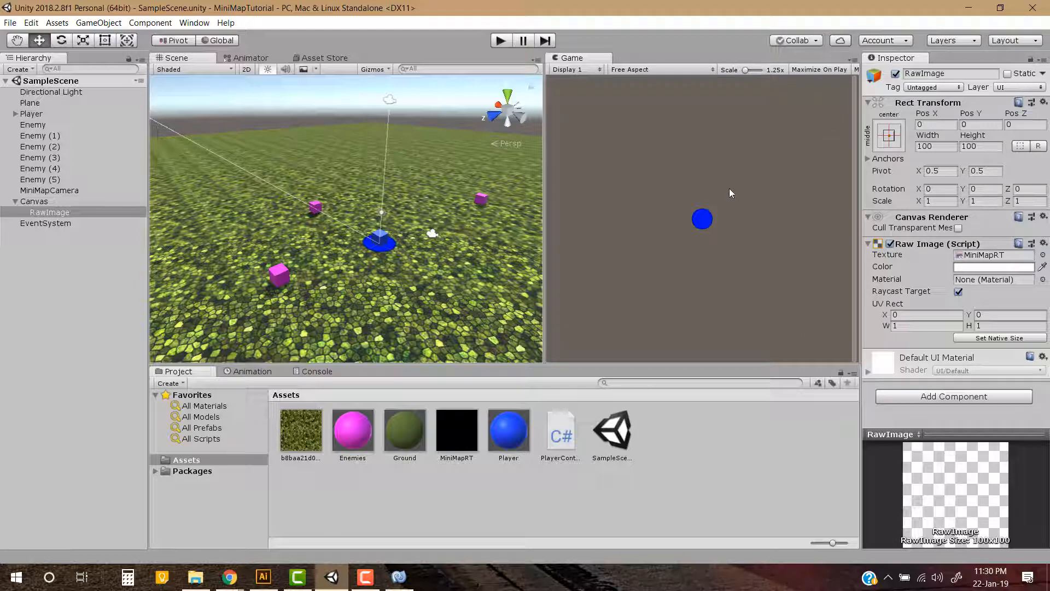
pyautogui.moveTo(598, 259)
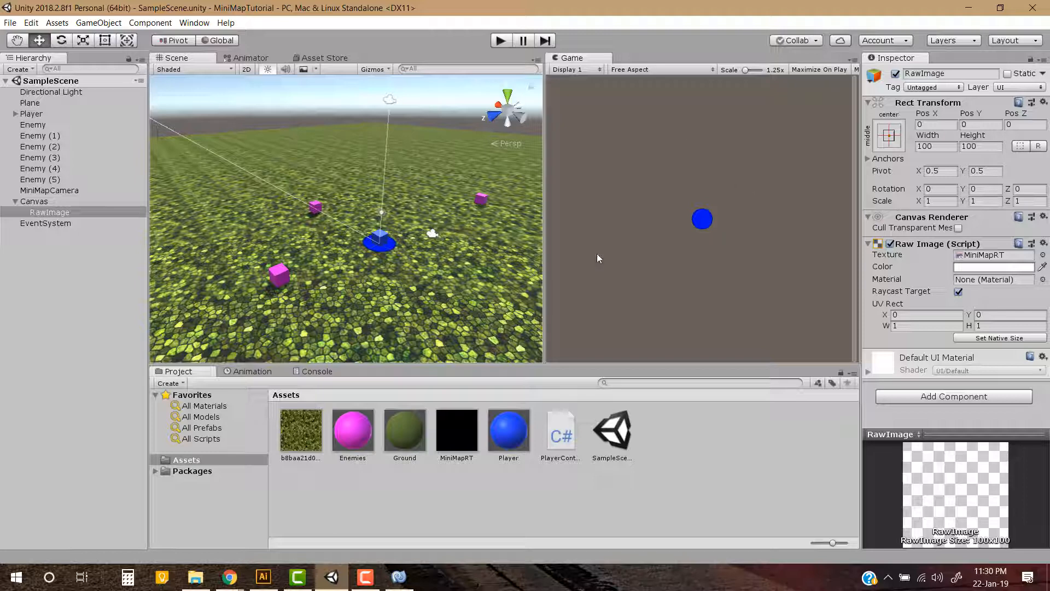
pyautogui.moveTo(756, 177)
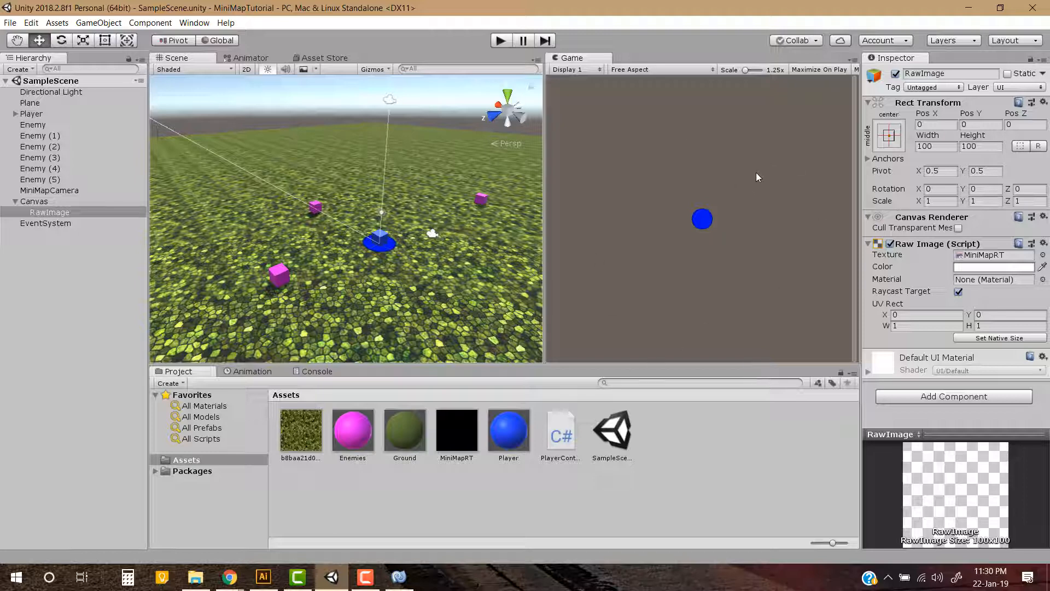
pyautogui.moveTo(253, 78)
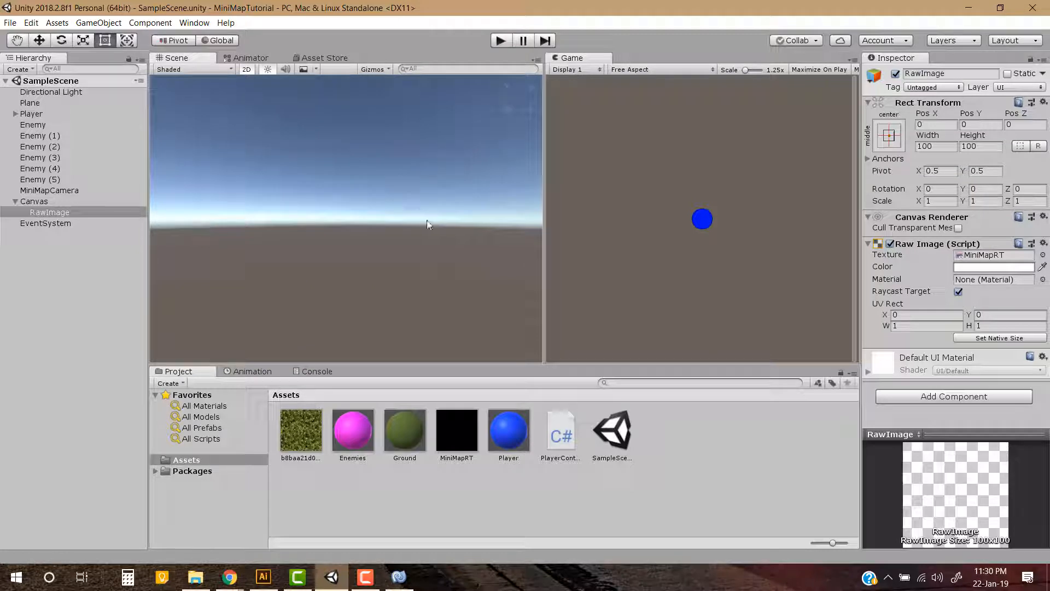
# Anchor and pivot the RawImage to the Canvas's bottom-left corner via Anchor Presets.
pyautogui.click(49, 212)
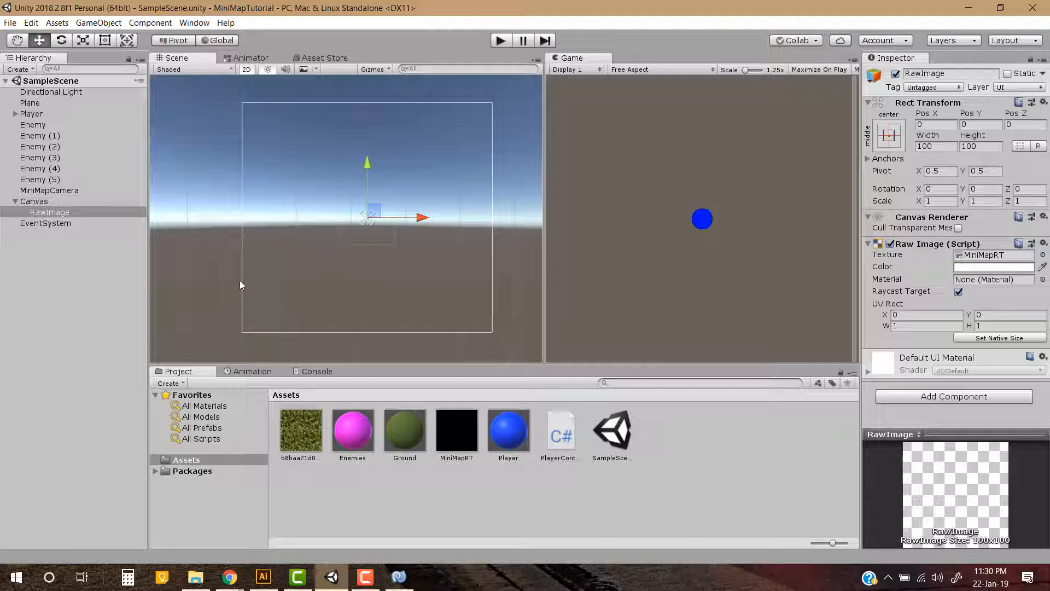
pyautogui.moveTo(550, 287)
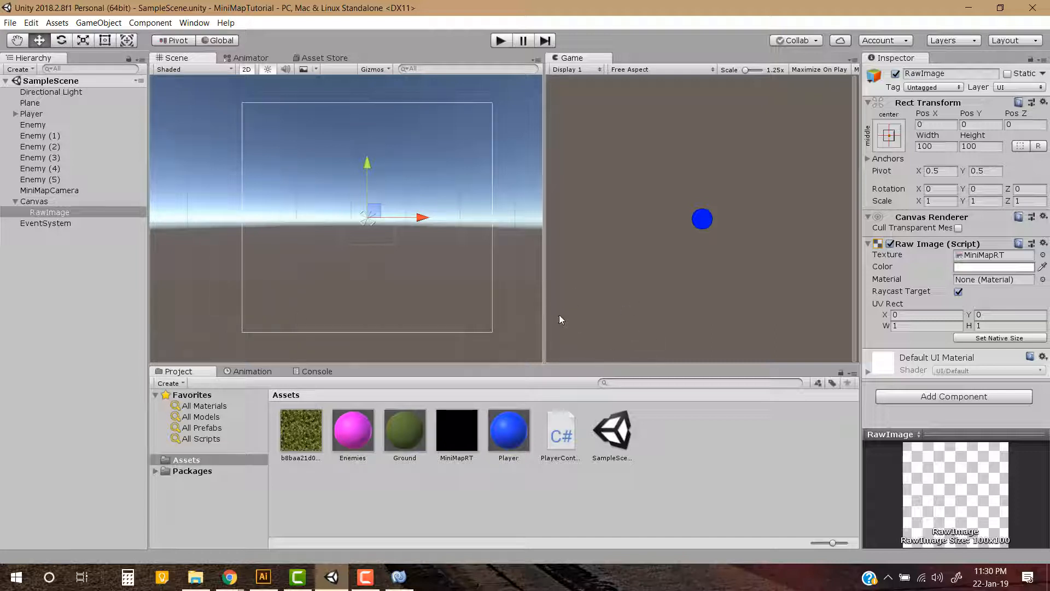
pyautogui.click(888, 135)
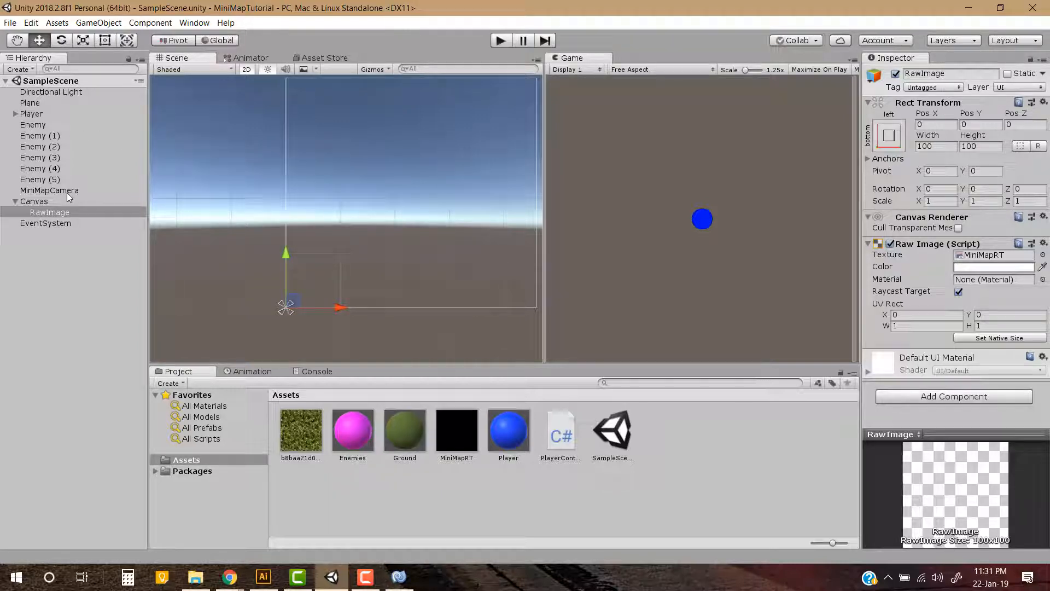
# Set MiniMapCamera's Target Texture to MiniMapRT and begin renaming the RawImage.
pyautogui.click(49, 190)
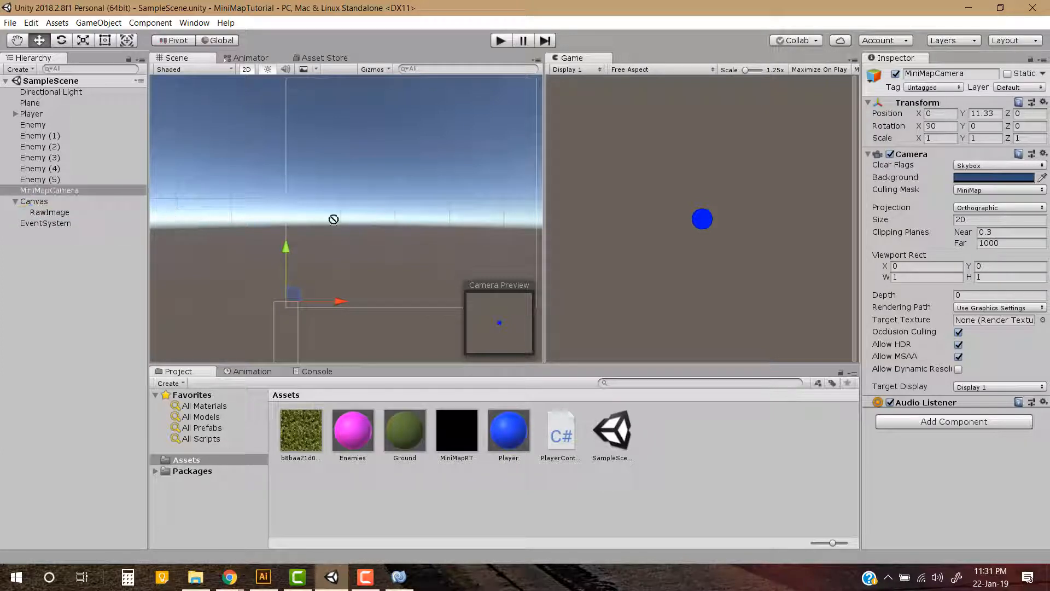
pyautogui.moveTo(993, 320)
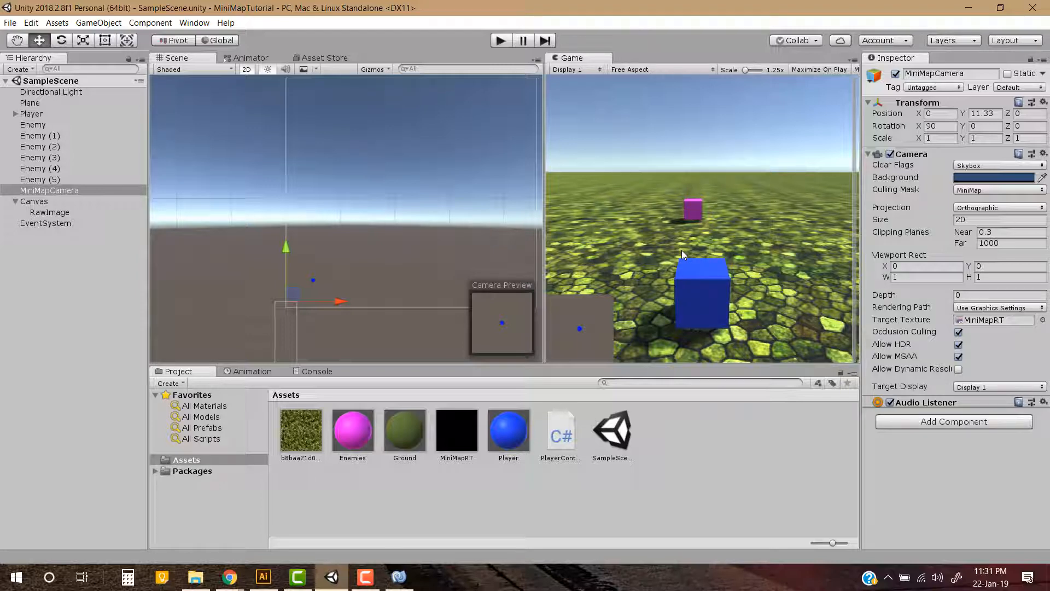
pyautogui.moveTo(591, 326)
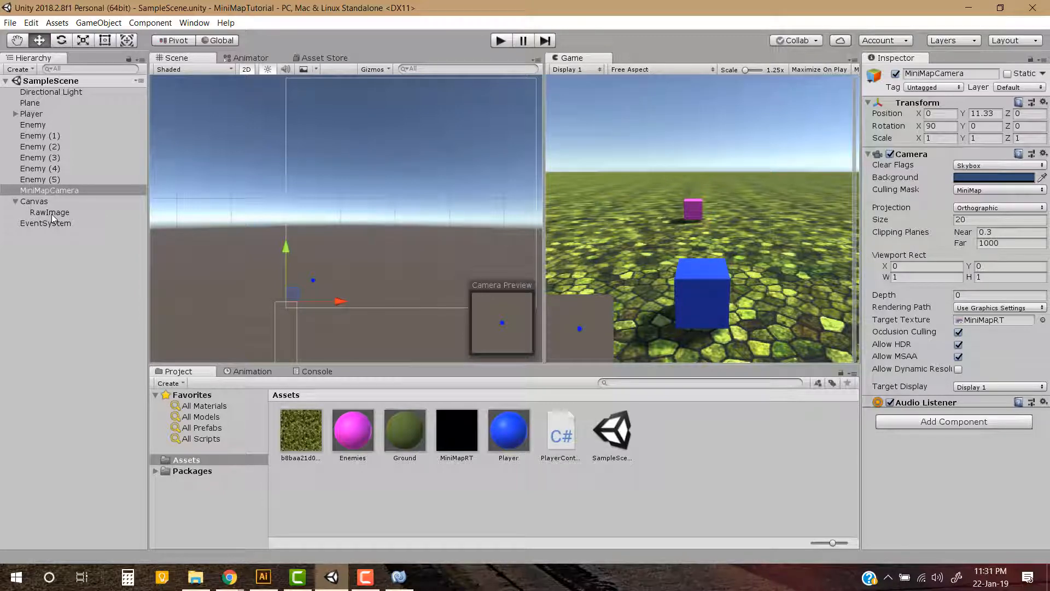
pyautogui.click(49, 211)
pyautogui.write('MiniMapRT')
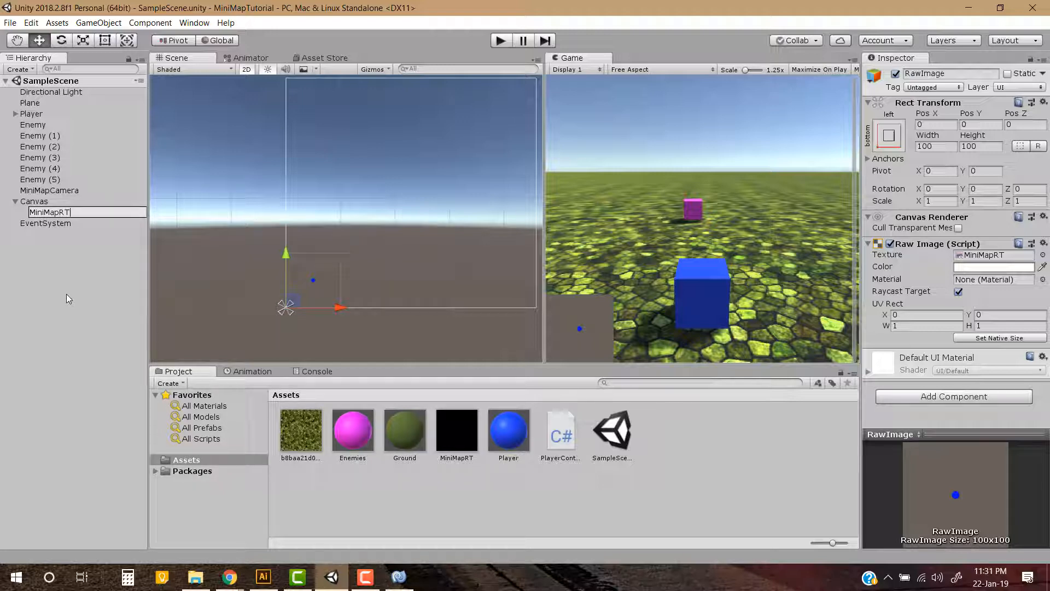
# Confirm the RawImage name MiniMapRT, offset it 5,5 from the corner, and reselect MiniMapCamera.
pyautogui.press('Return')
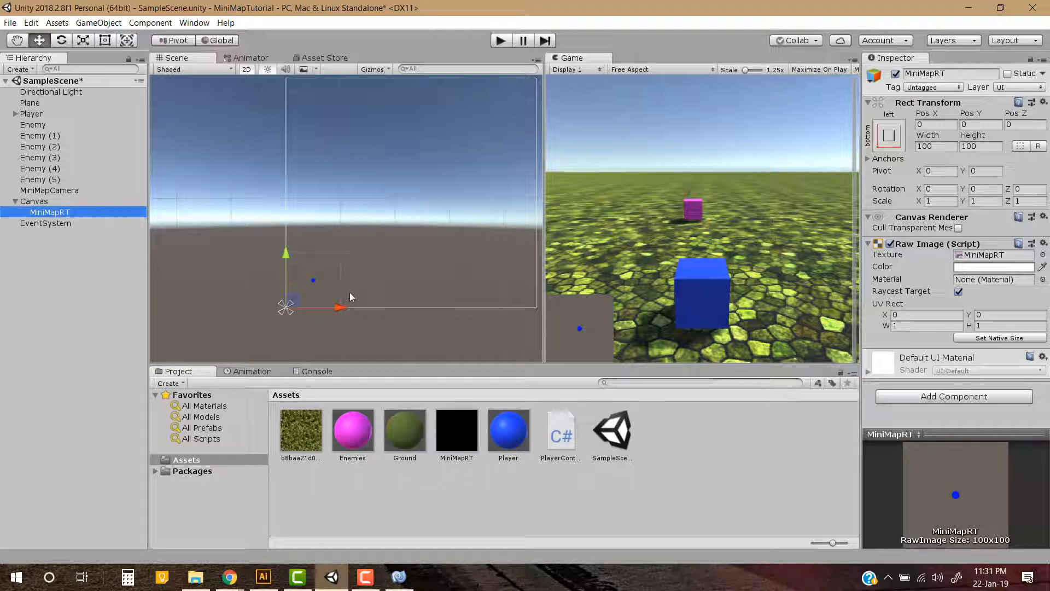
pyautogui.click(934, 125)
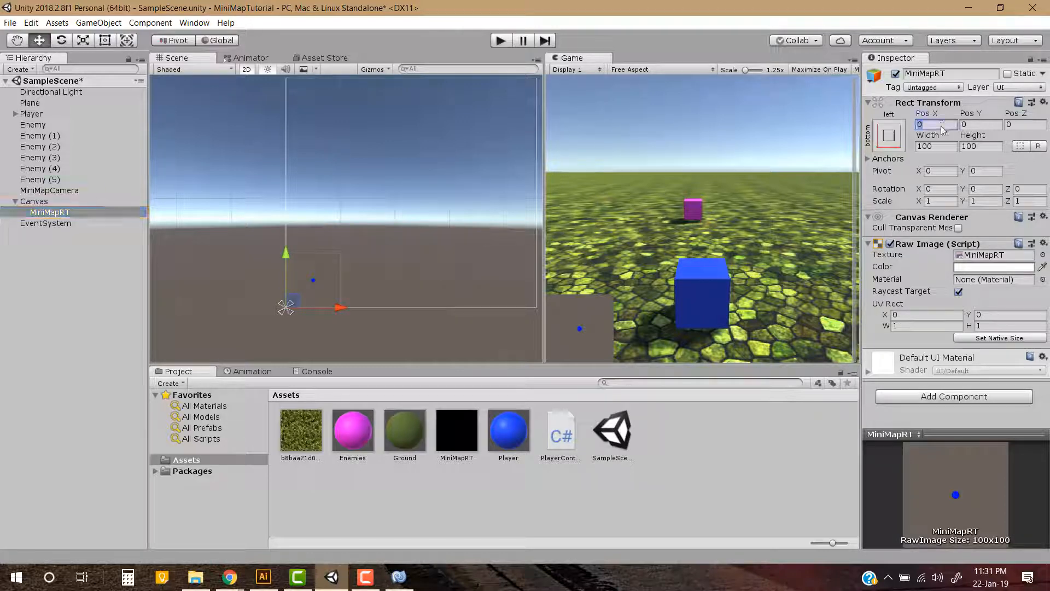
pyautogui.write('5')
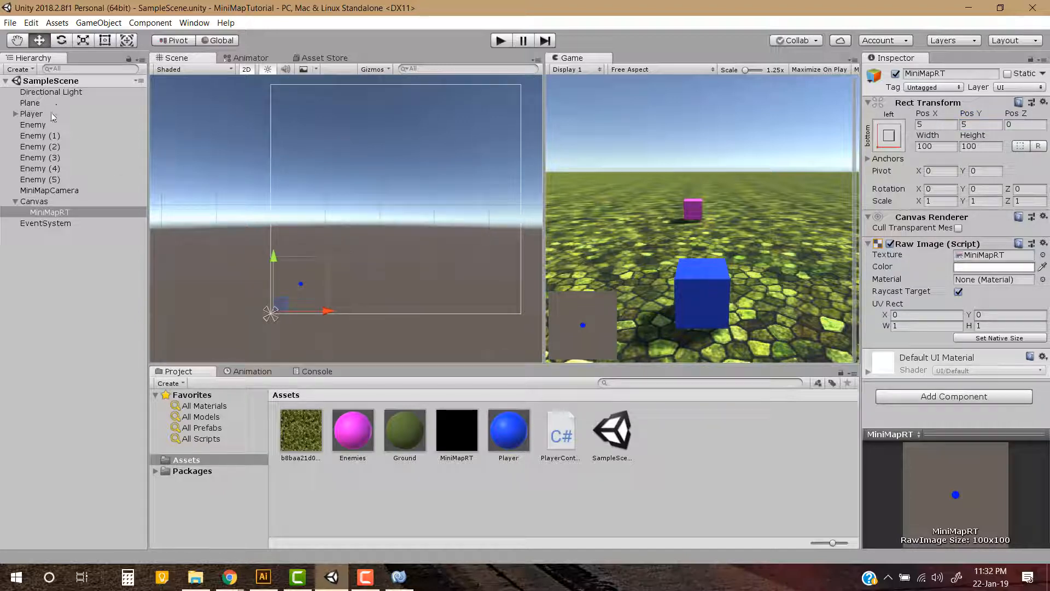
pyautogui.click(49, 190)
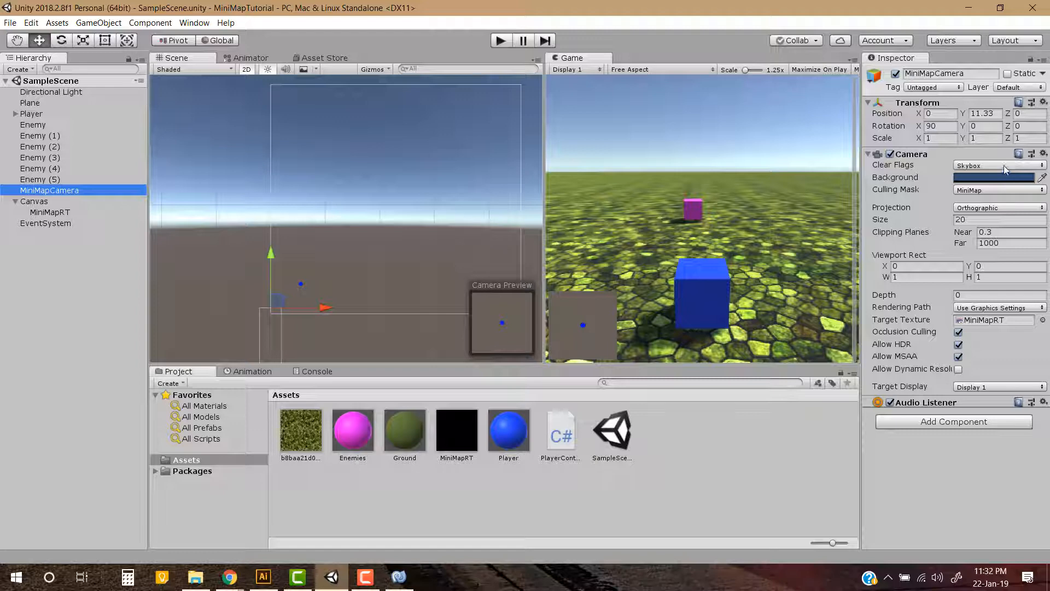
# Clear MiniMapCamera to a Solid Color black background (RGB 0,0,0, alpha 200).
pyautogui.click(997, 165)
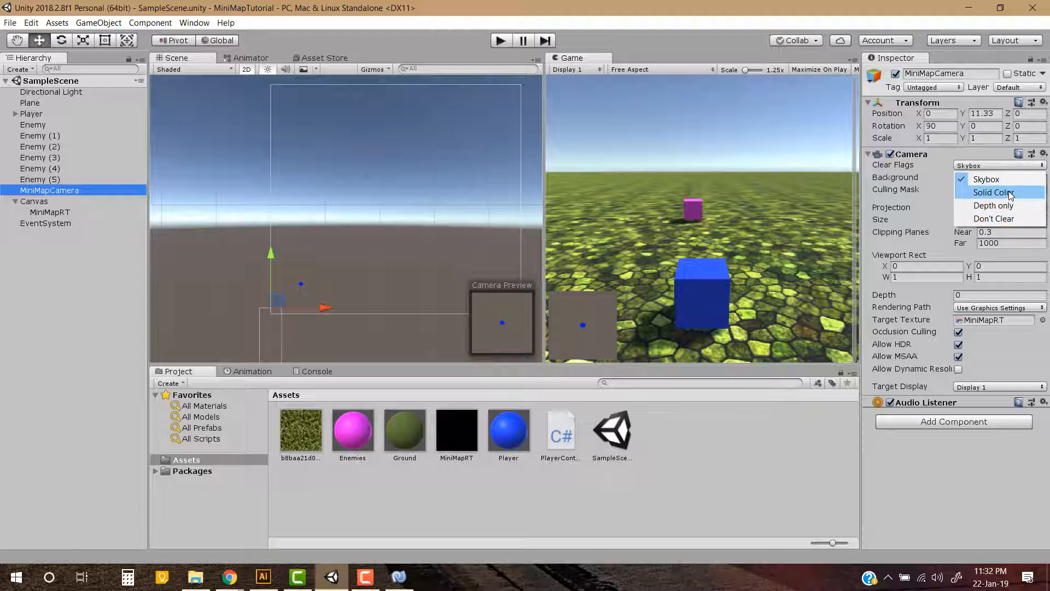
pyautogui.click(992, 177)
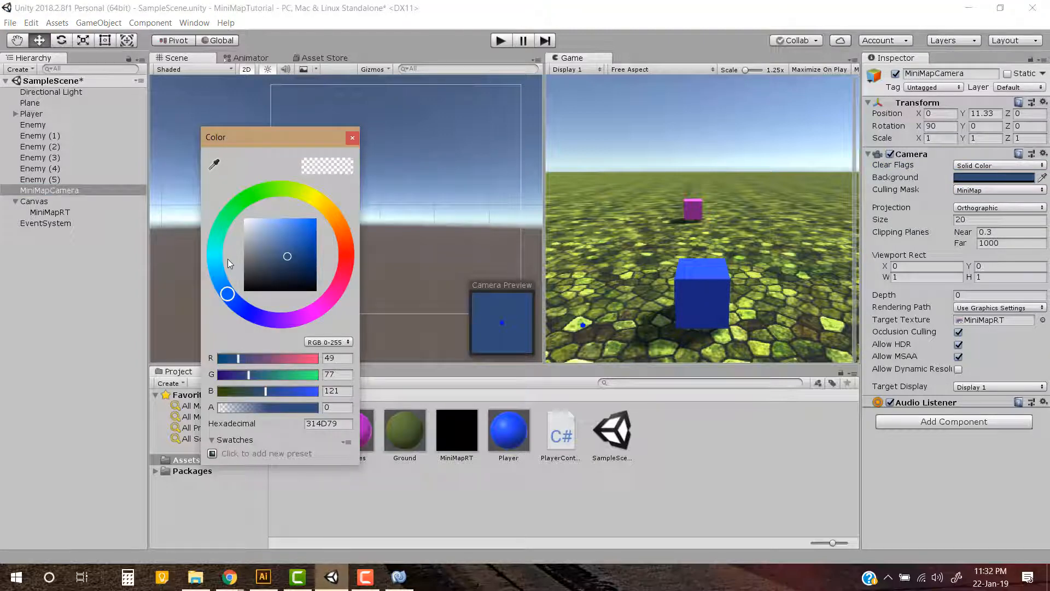
pyautogui.click(228, 293)
pyautogui.write('200')
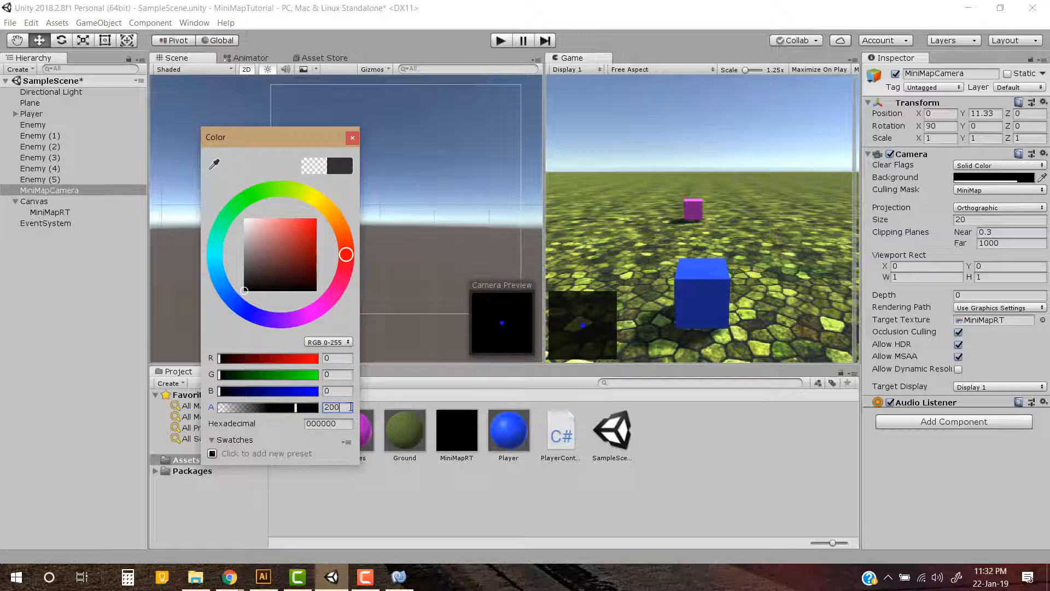
pyautogui.click(351, 138)
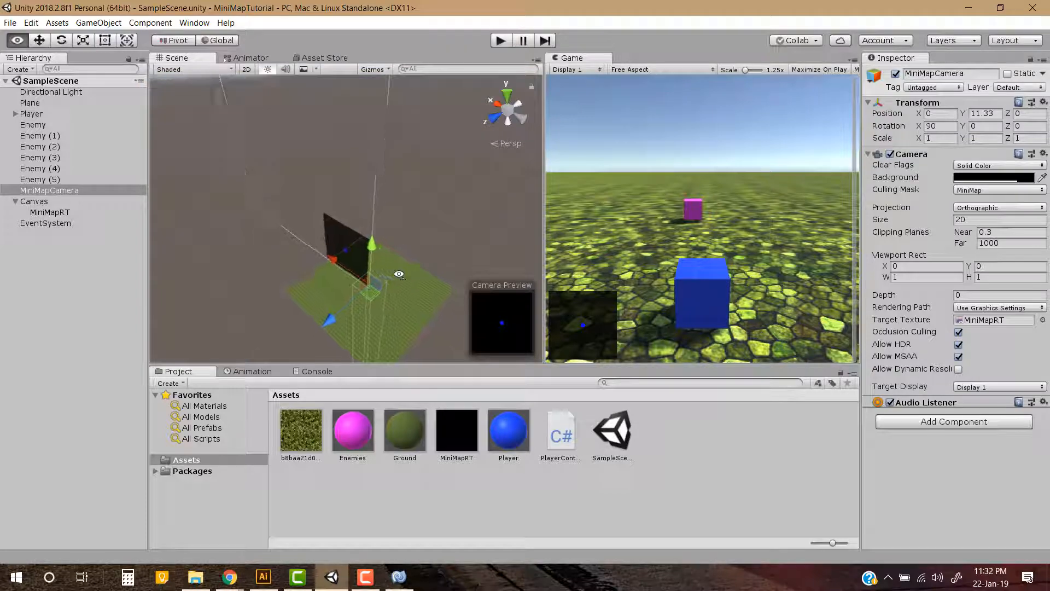
# Select Player to confirm its blue MinimapPlayerIcon shows as a blue dot on the minimap.
pyautogui.click(30, 113)
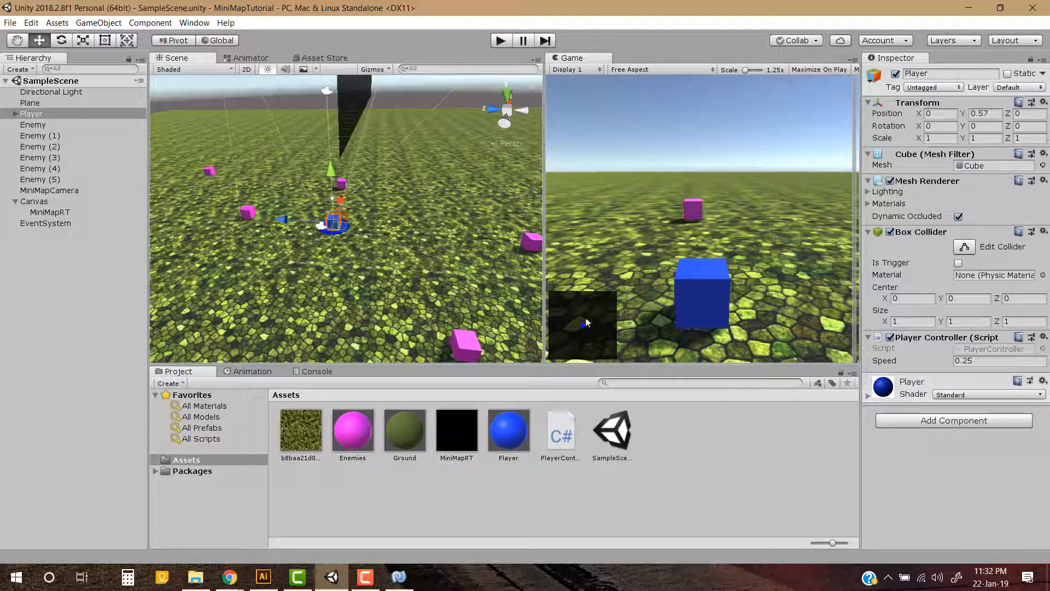
pyautogui.moveTo(596, 328)
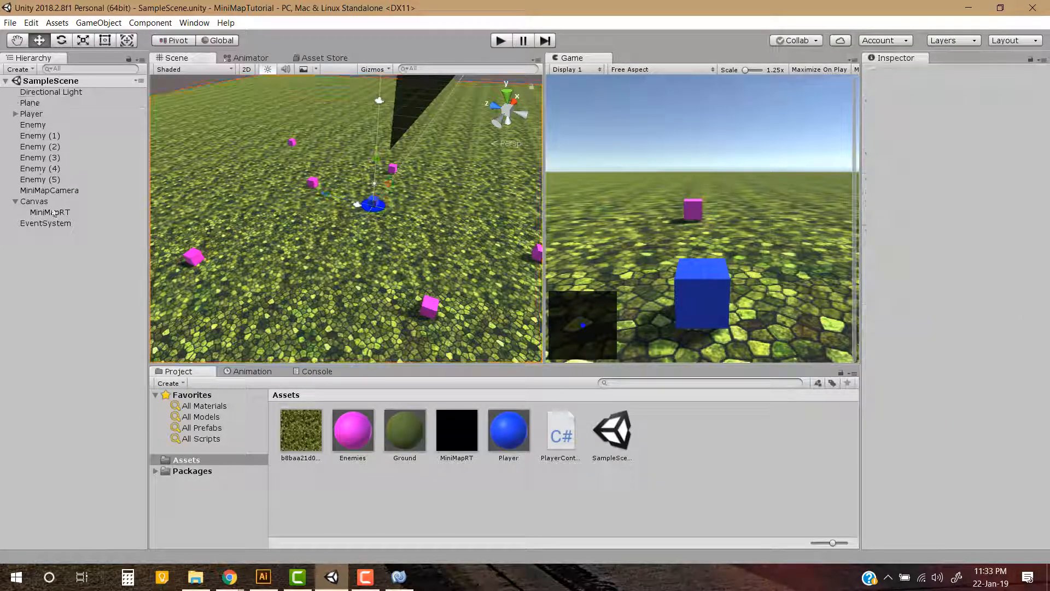
# Collapse Canvas and expand Player to reveal its child icon before adding MiniMapEnemyIcon to Enemy.
pyautogui.click(14, 202)
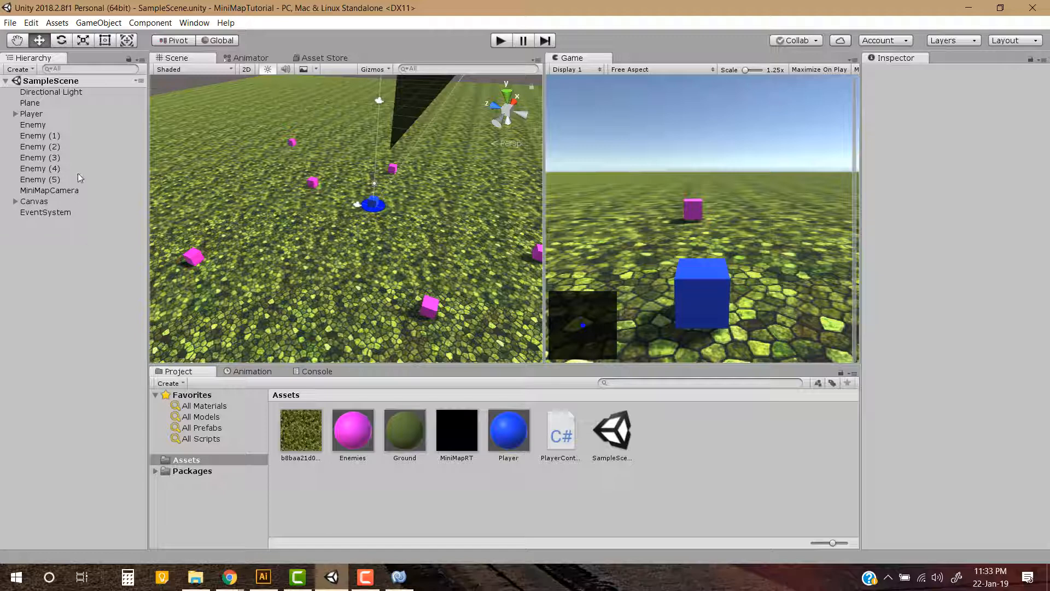
pyautogui.click(15, 112)
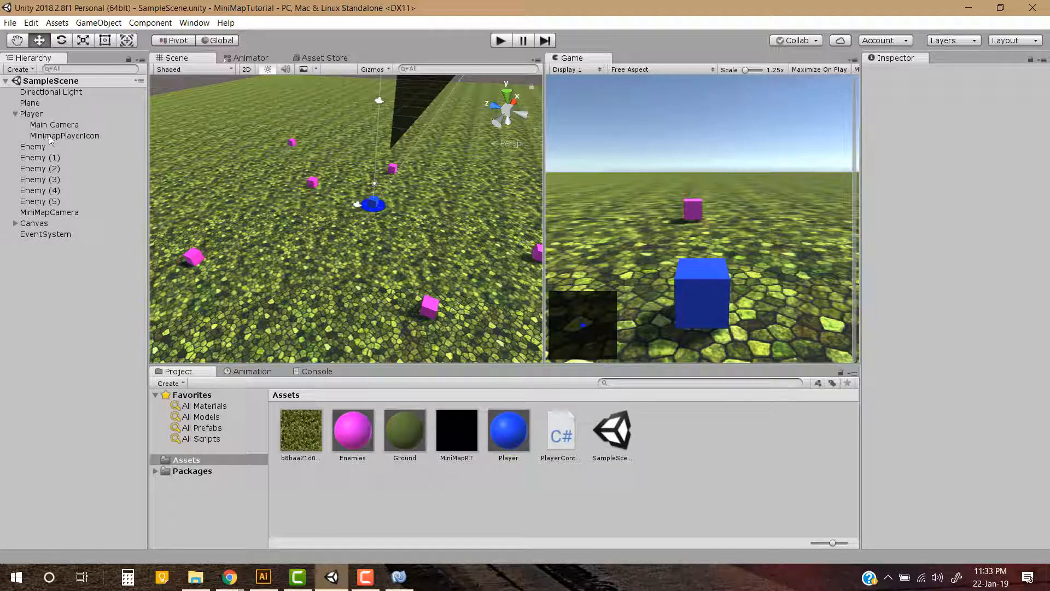
pyautogui.moveTo(108, 145)
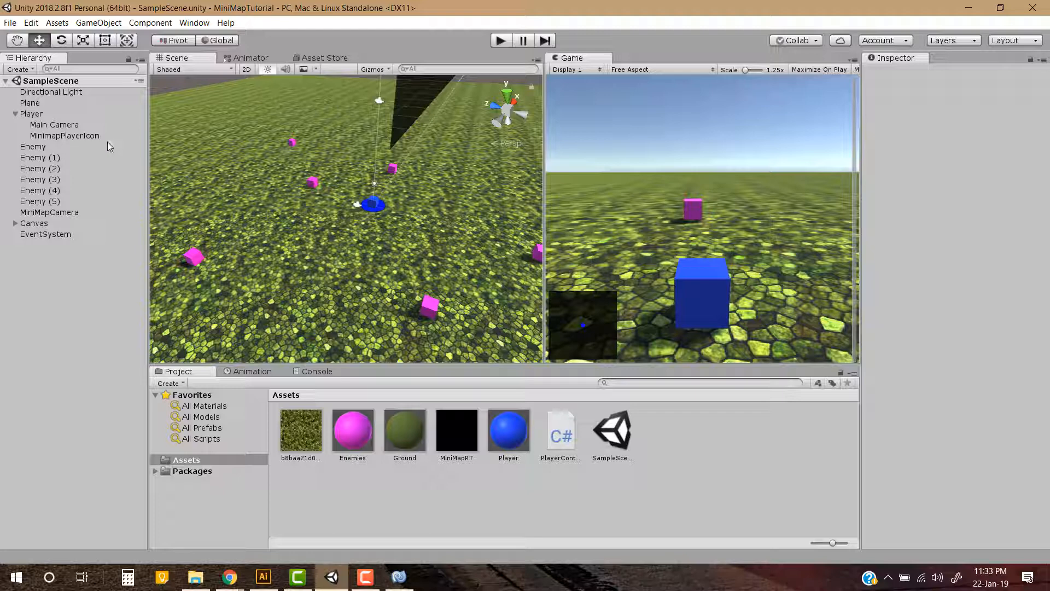
pyautogui.moveTo(75, 132)
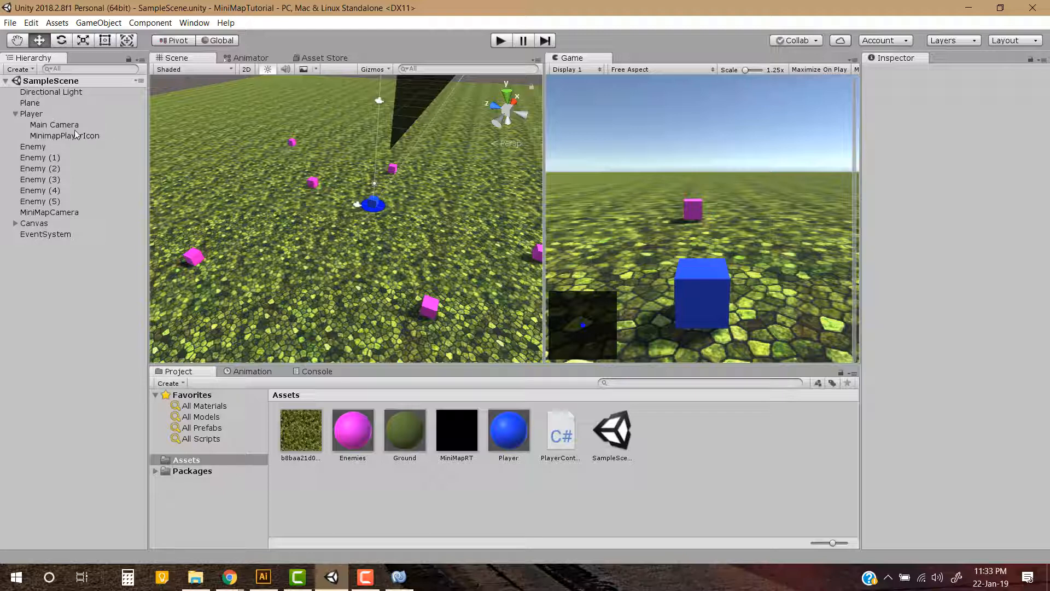
pyautogui.click(16, 113)
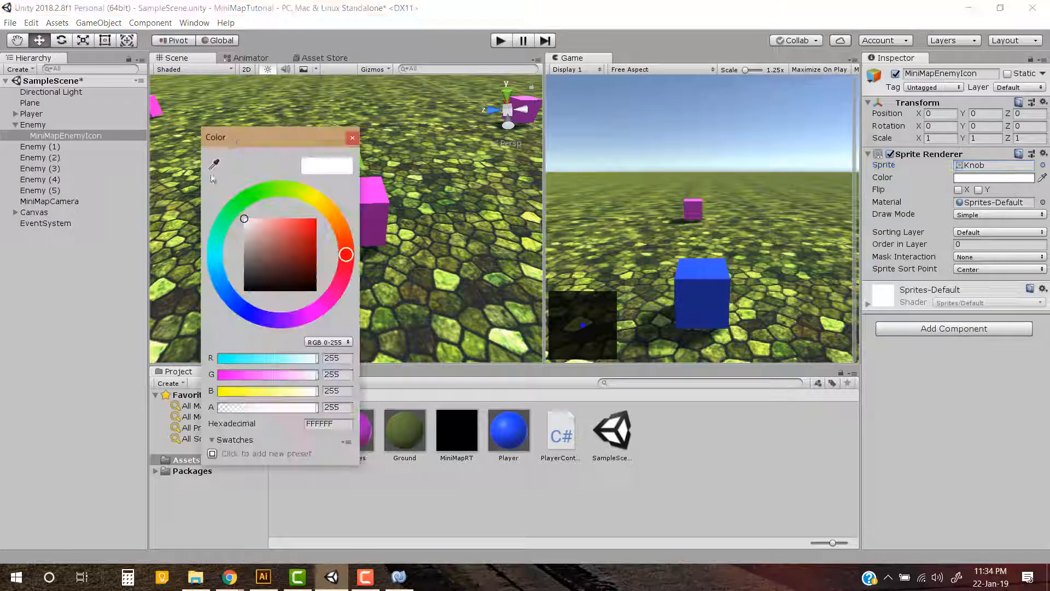
# Colour the enemy icon pink and assign it to the MiniMap layer.
pyautogui.click(352, 138)
pyautogui.write('90')
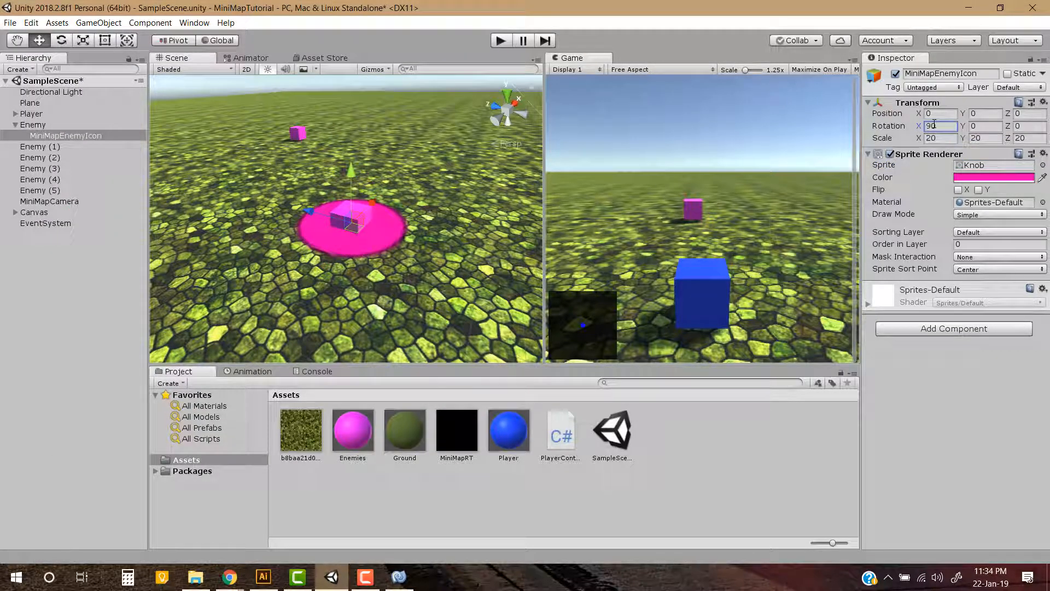
pyautogui.click(1019, 87)
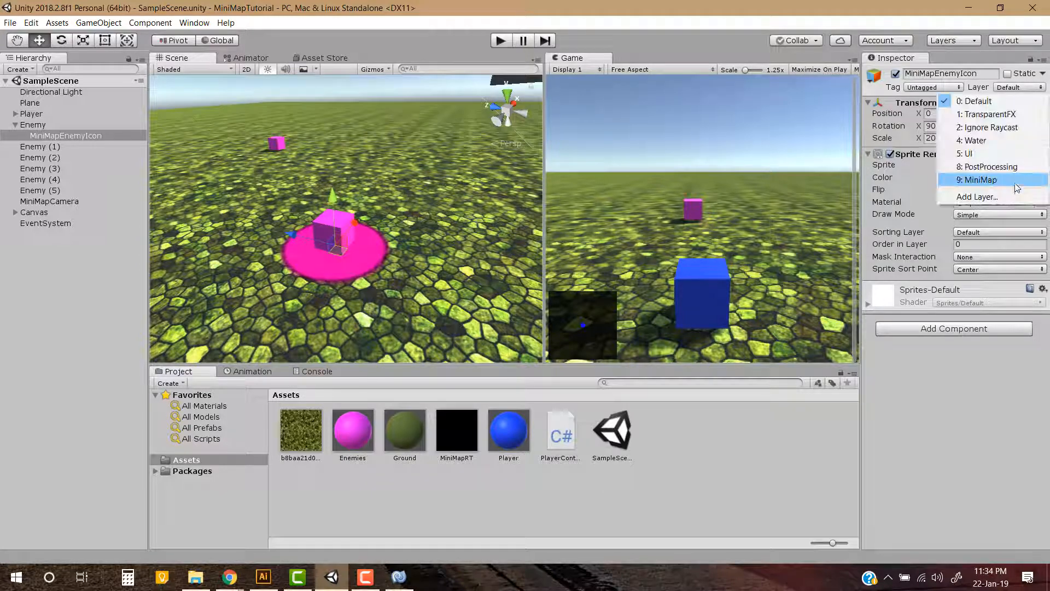
pyautogui.click(980, 179)
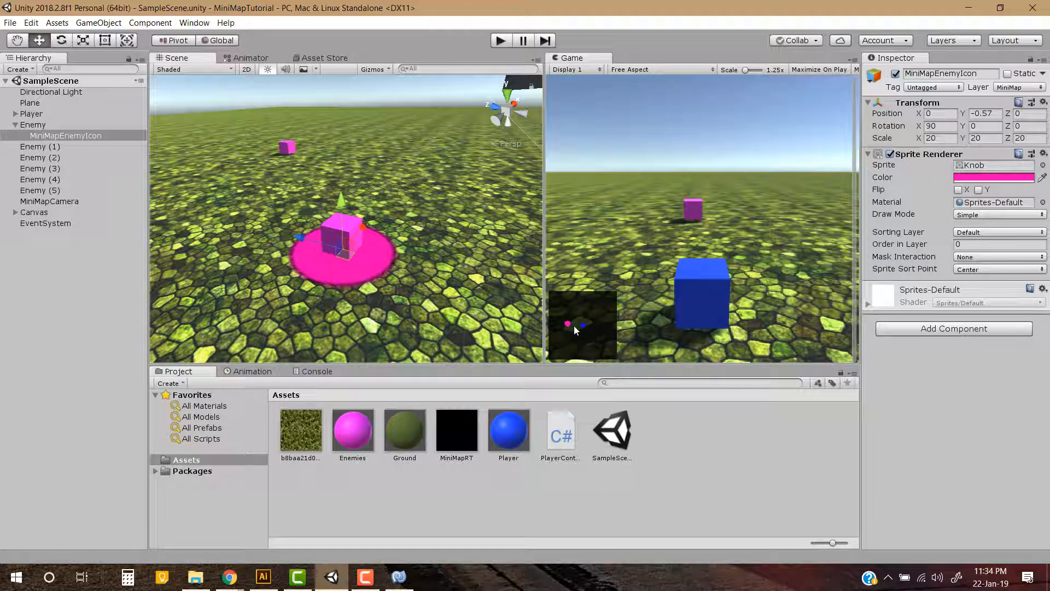
pyautogui.click(1017, 87)
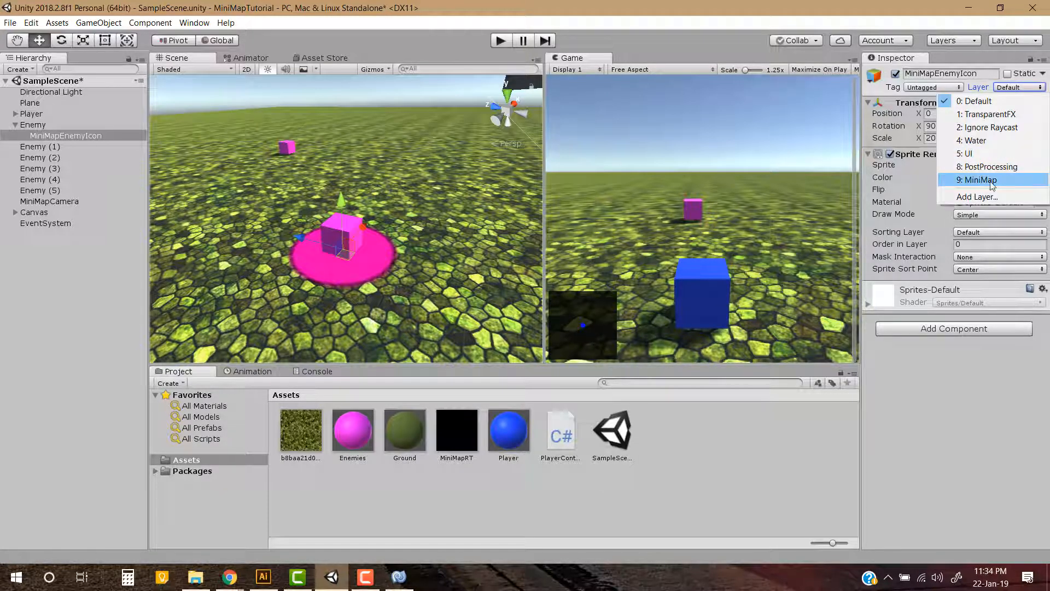
pyautogui.click(980, 179)
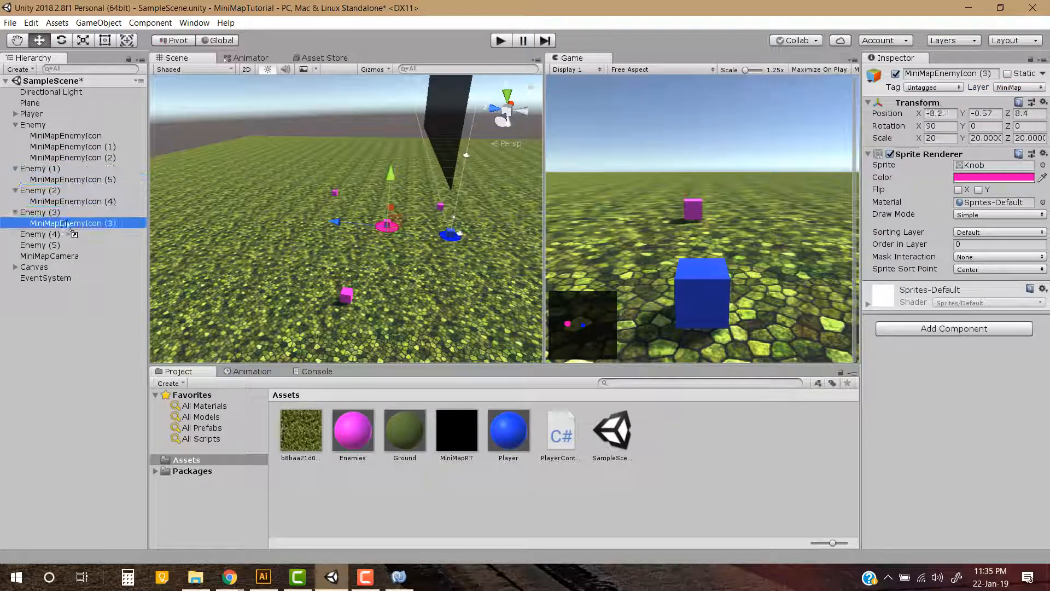
# Parent the MiniMapEnemyIcon duplicates under each Enemy so pink dots surround the blue player dot.
pyautogui.click(66, 135)
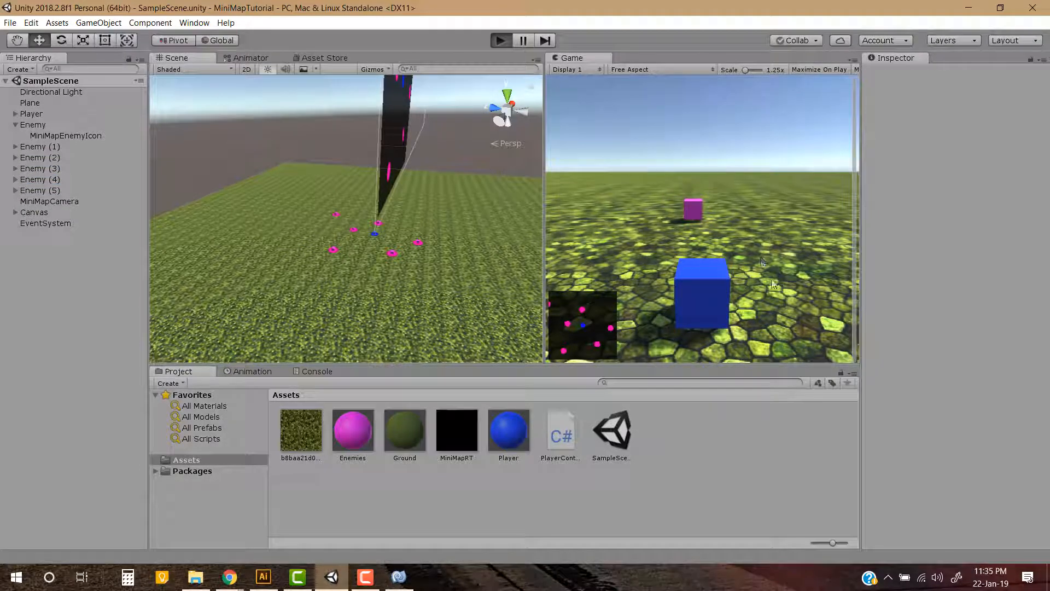
pyautogui.click(500, 41)
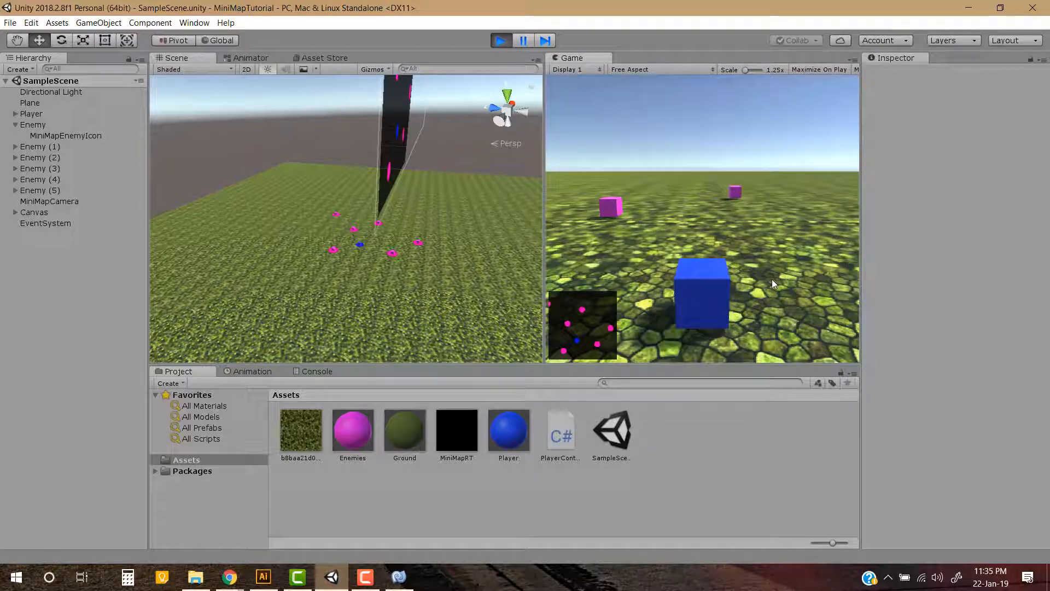
pyautogui.click(522, 41)
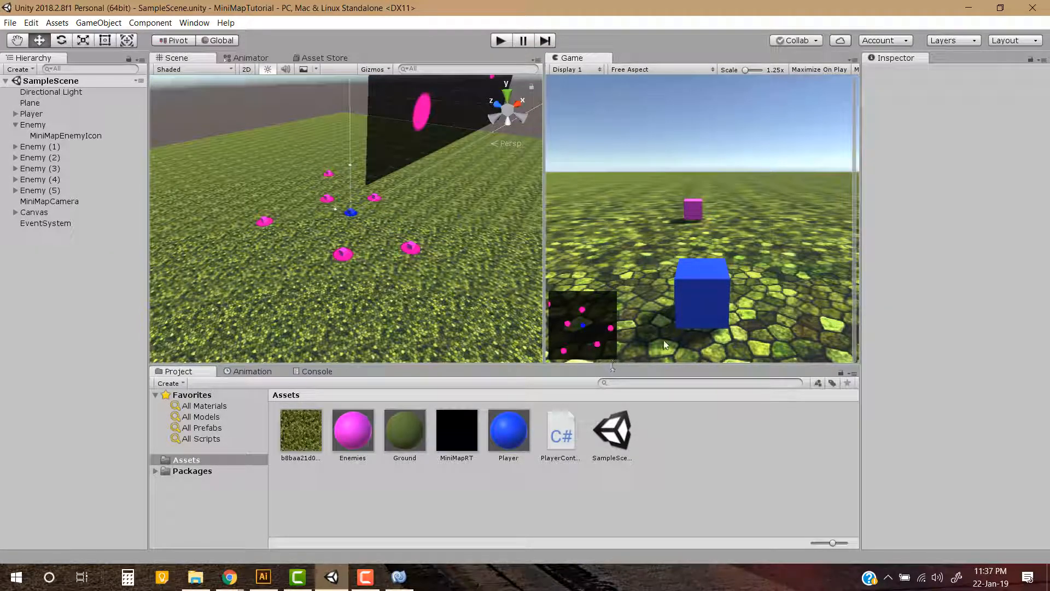
pyautogui.moveTo(581, 314)
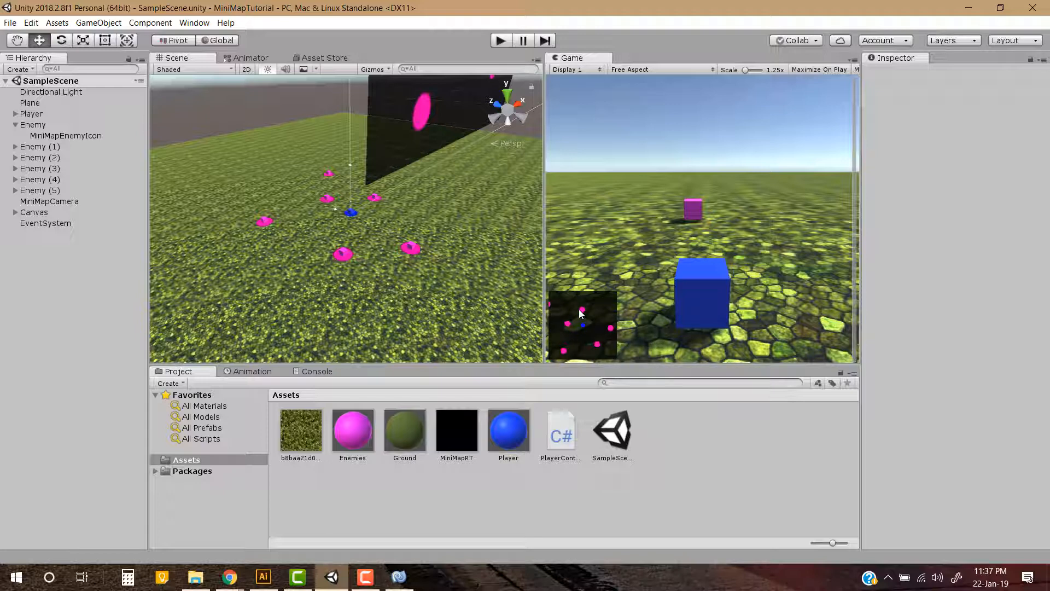
pyautogui.moveTo(588, 333)
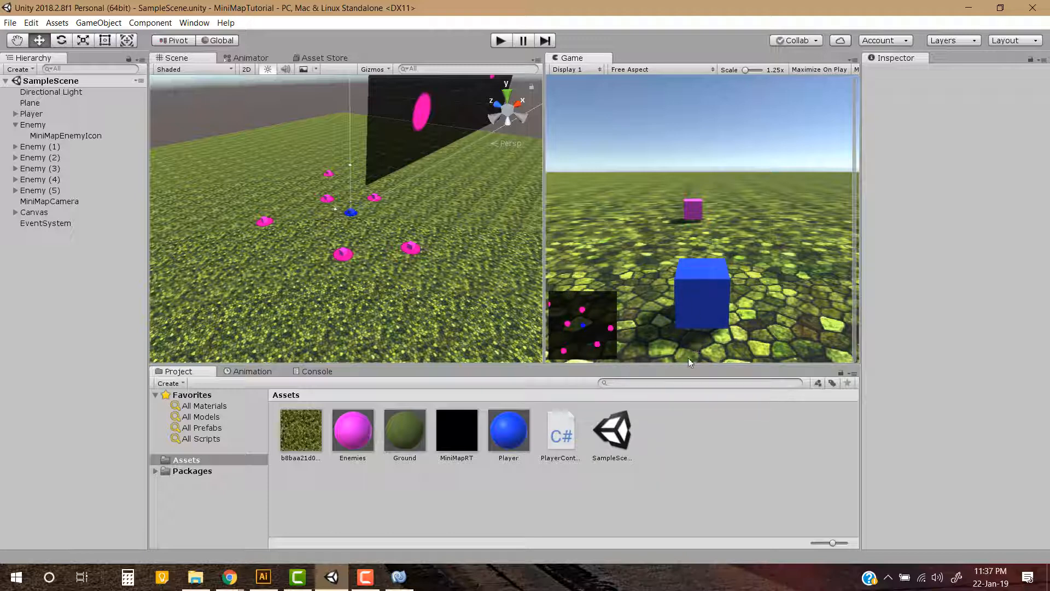
pyautogui.moveTo(506, 362)
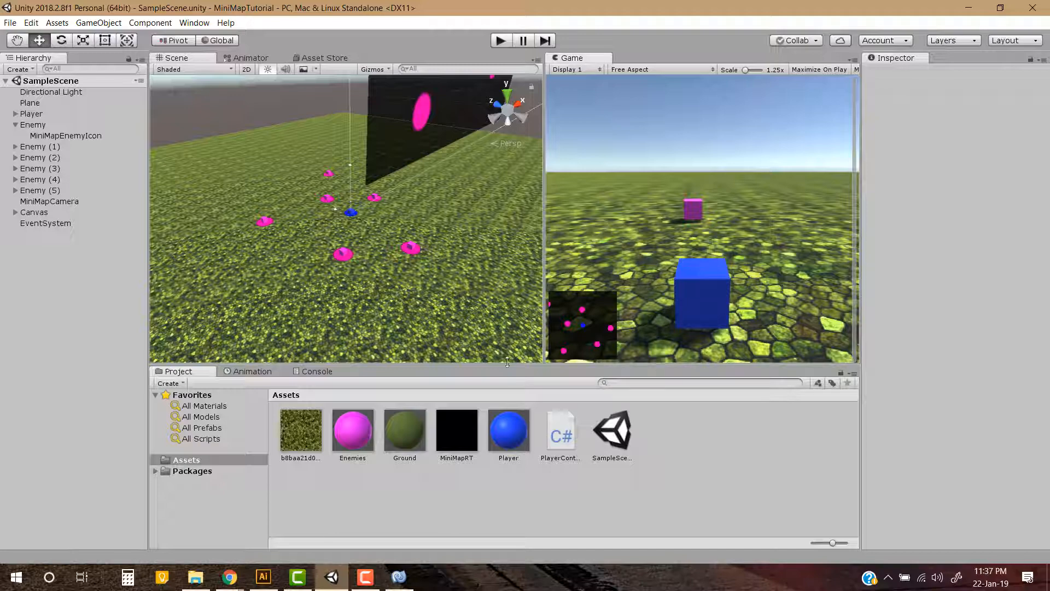
pyautogui.moveTo(599, 274)
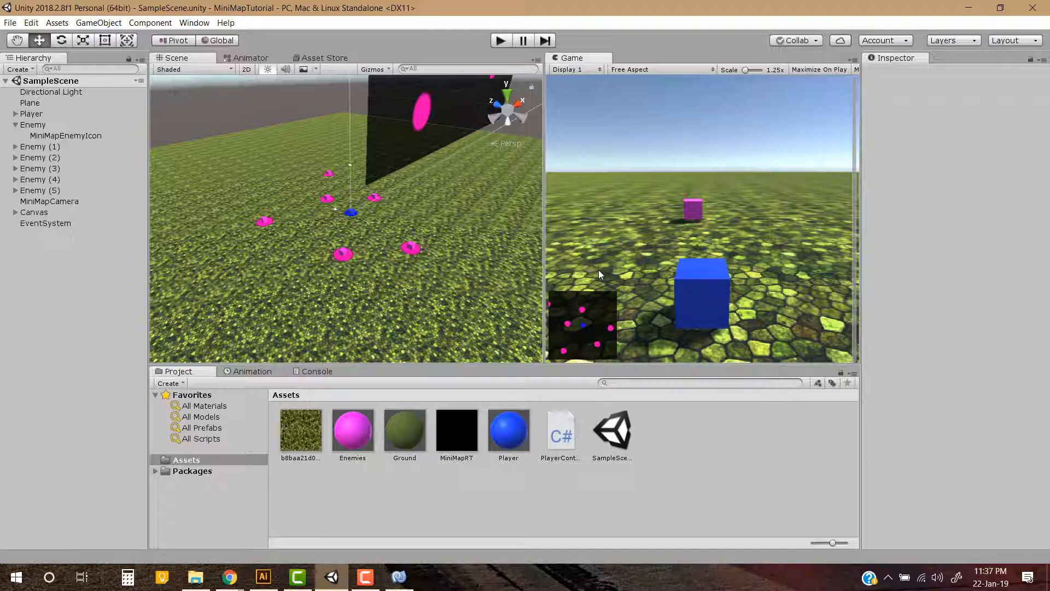